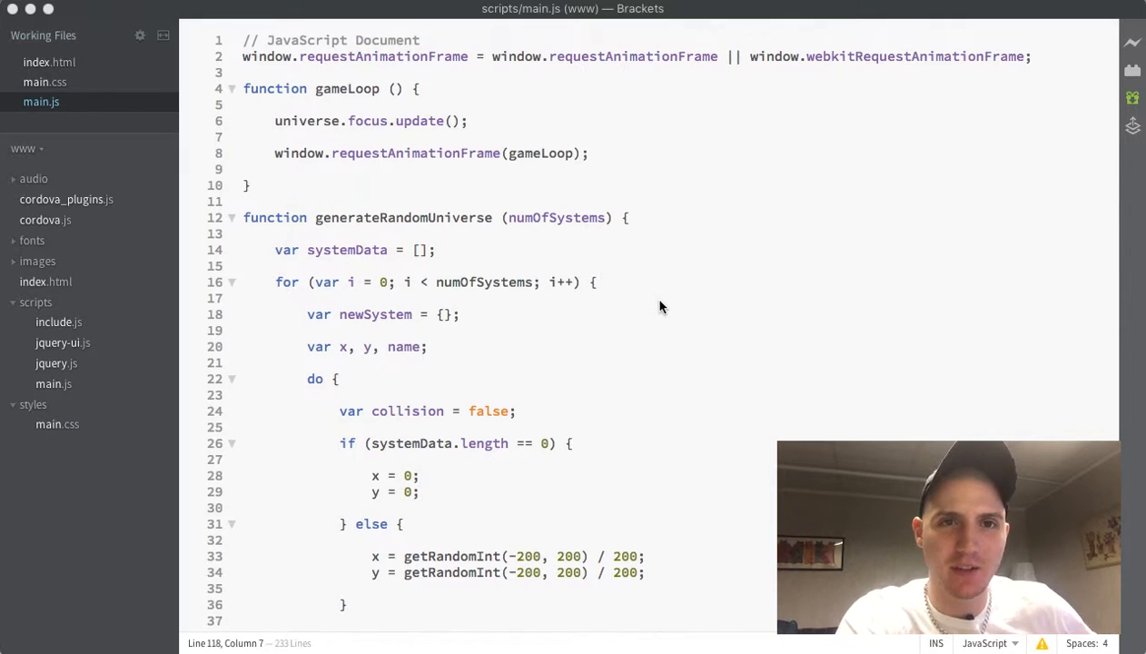
Step: Declare 'var focus, dist = 0;' in touchEnd above the systems loop and start another var line inside it
{"action": "scroll", "scroll_direction": "down", "scroll_amount": 3}
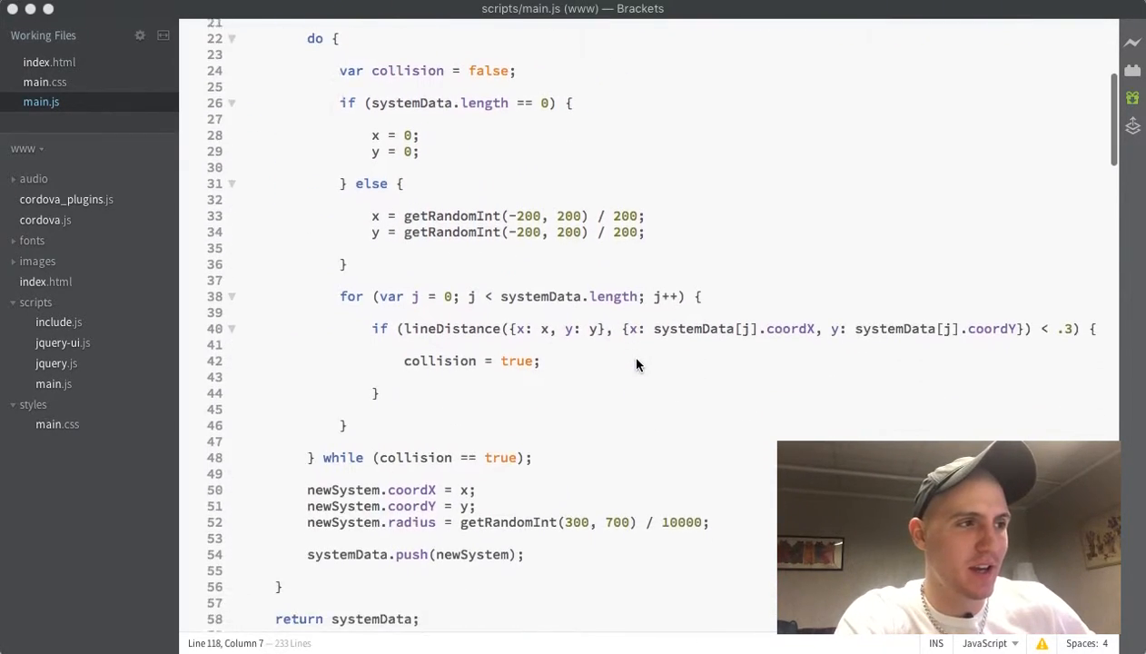
{"action": "scroll", "scroll_direction": "down", "scroll_amount": 3}
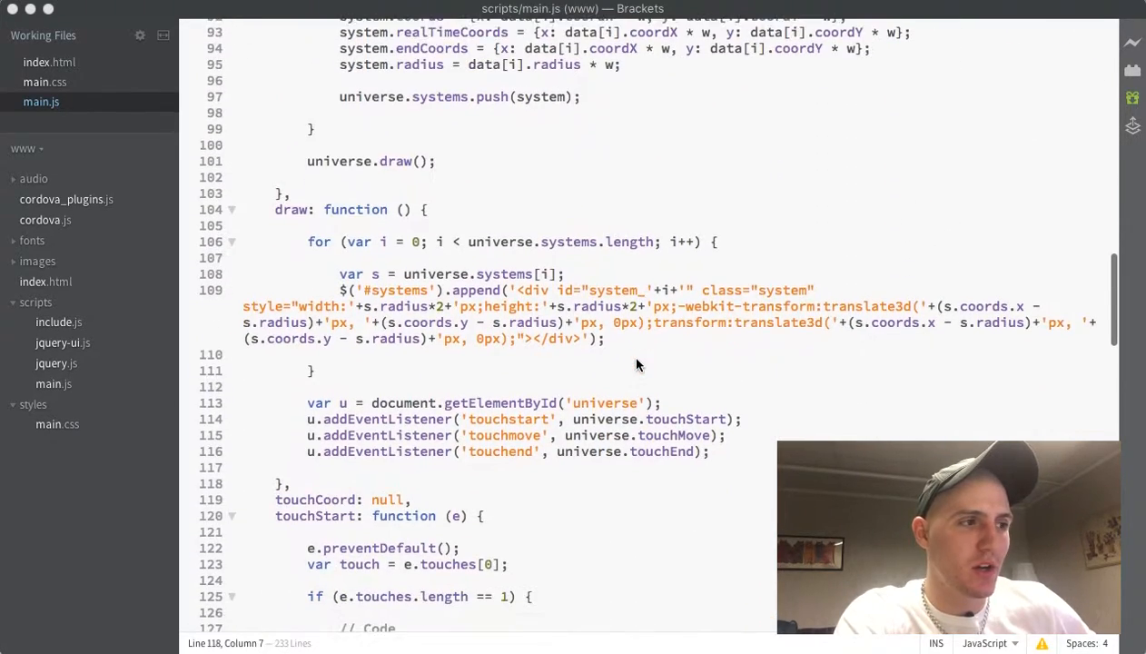
{"action": "scroll", "scroll_direction": "down", "scroll_amount": 3}
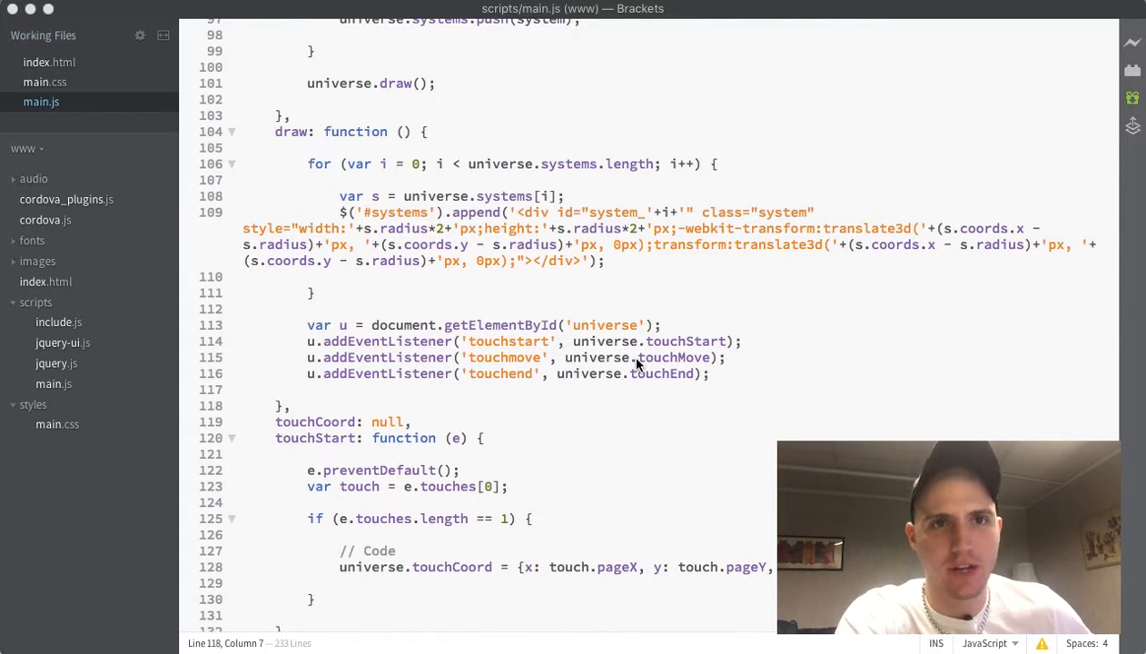
{"action": "scroll", "scroll_direction": "down", "scroll_amount": 3}
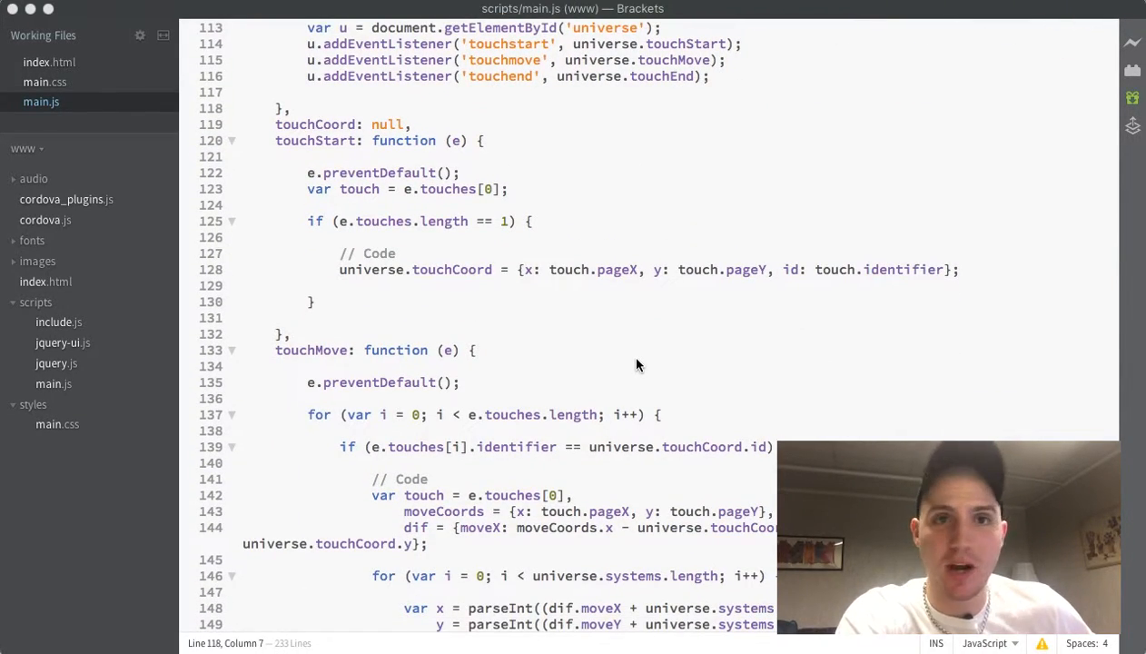
{"action": "scroll", "scroll_direction": "down", "scroll_amount": 3}
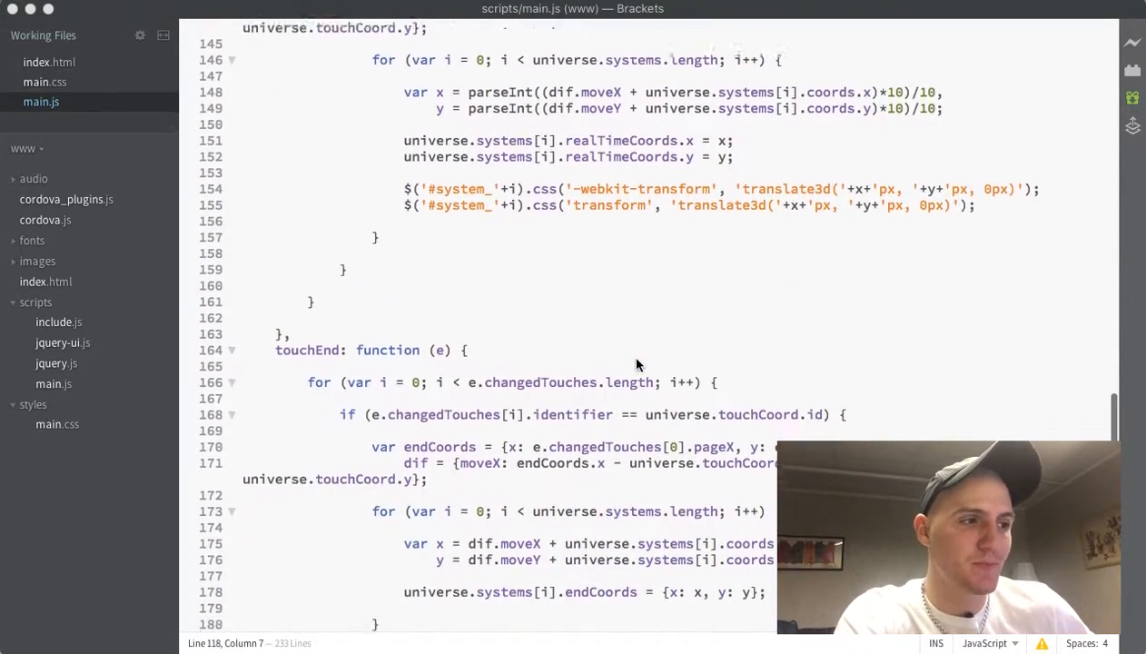
{"action": "scroll", "scroll_direction": "down", "scroll_amount": 3}
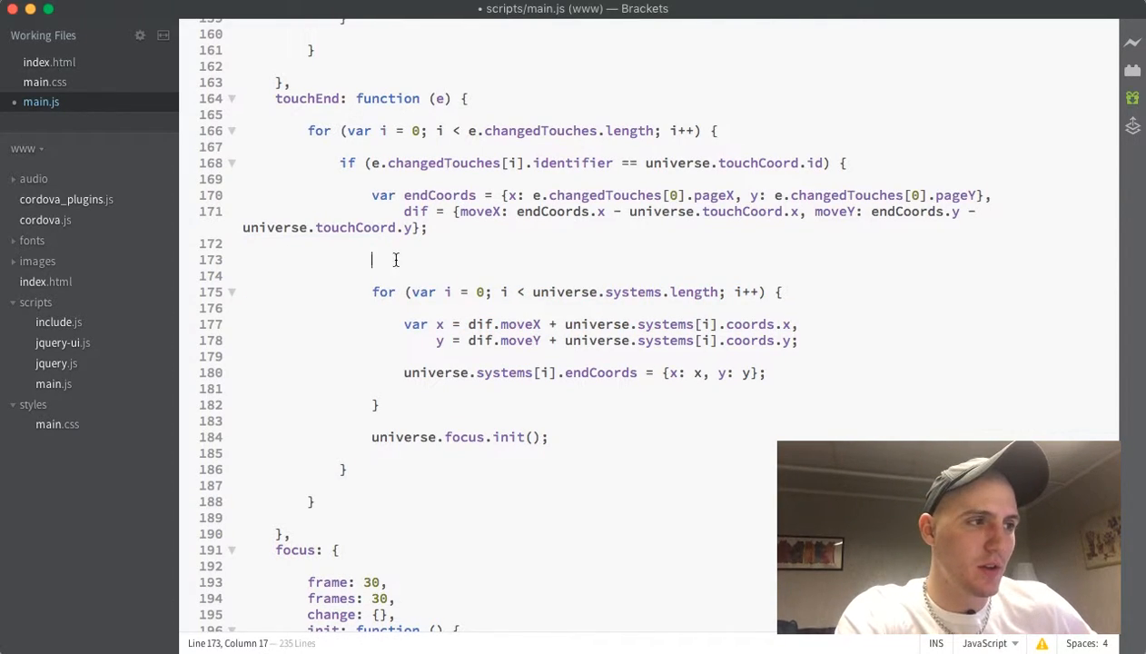
{"action": "type", "text": "var"}
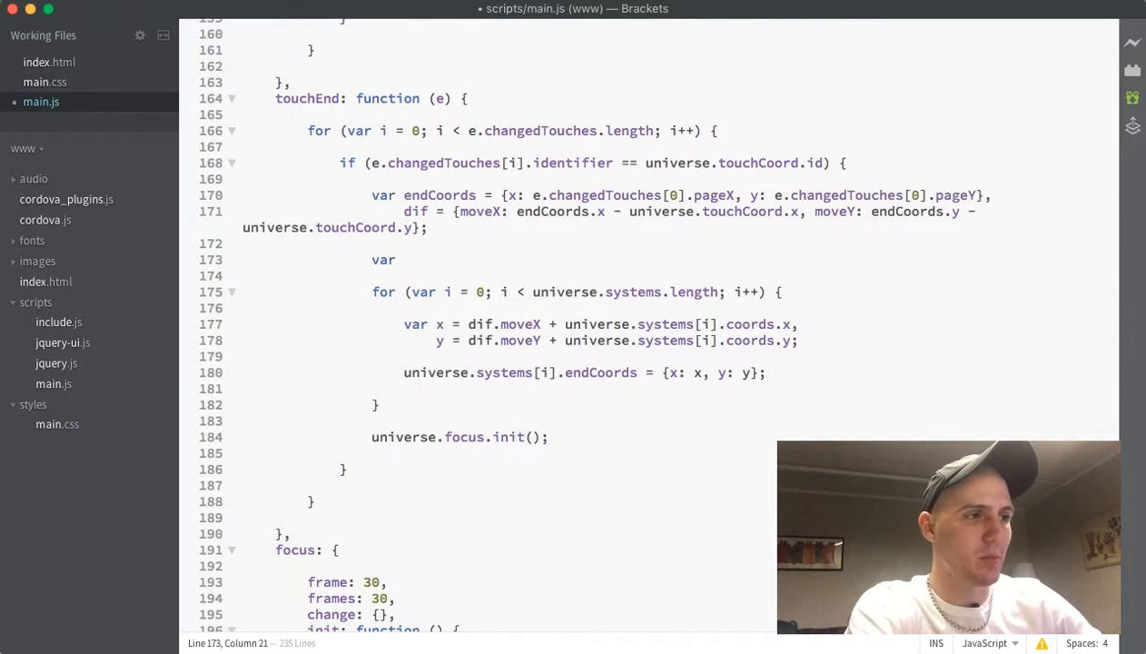
{"action": "type", "text": "focus,"}
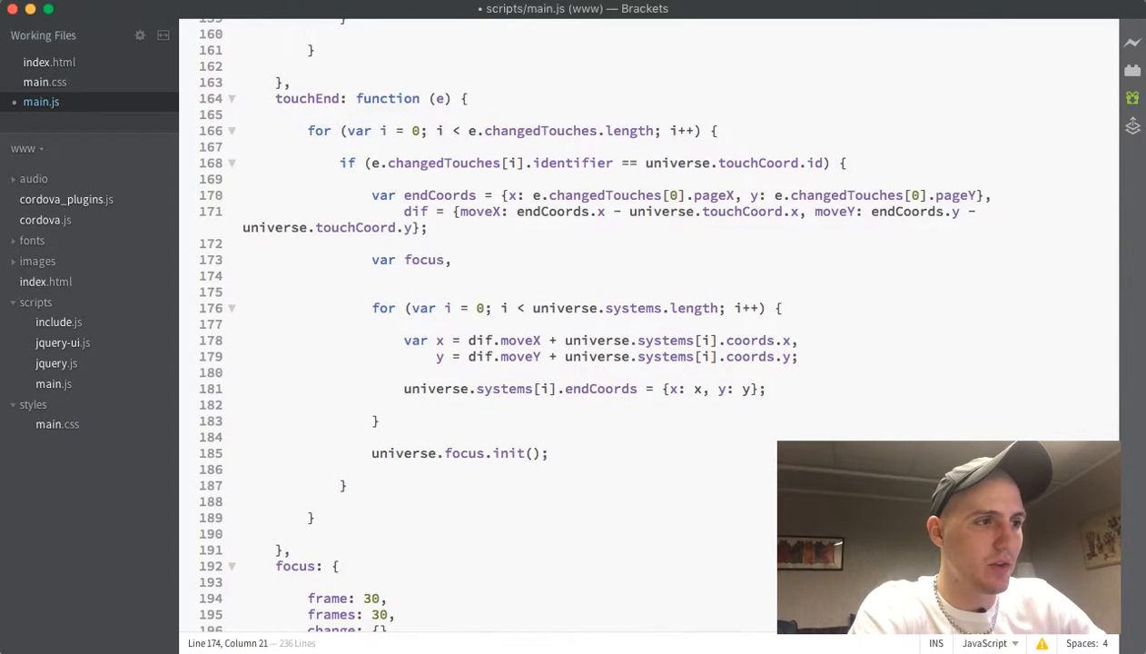
{"action": "type", "text": "dist = 0;"}
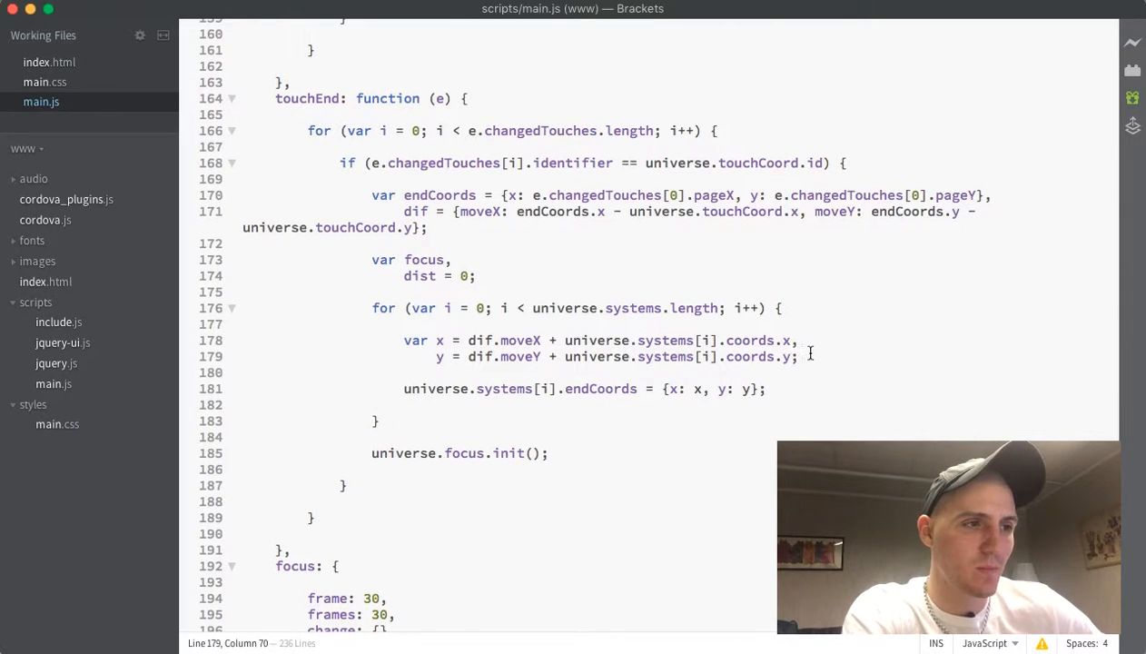
{"action": "left_click_drag", "start_coordinate": [439, 339], "coordinate": [797, 356]}
{"action": "type", "text": "var"}
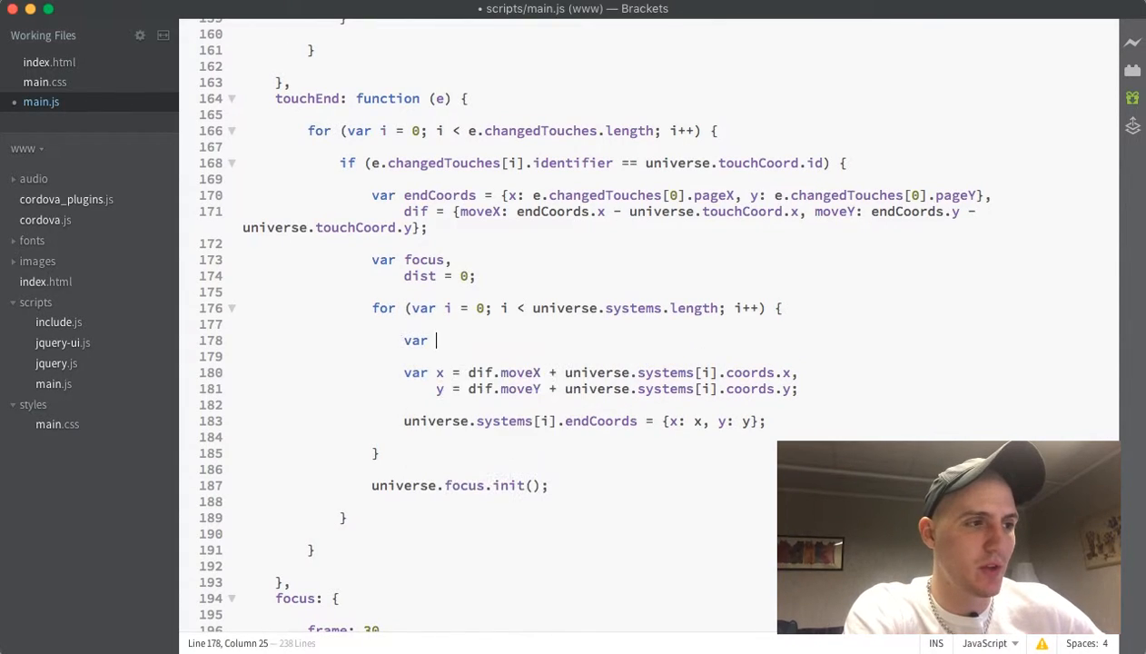
Step: Begin 'line = lineDistance(' after the x/y lines, completing lineDistance from code hints
{"action": "type", "text": "line ="}
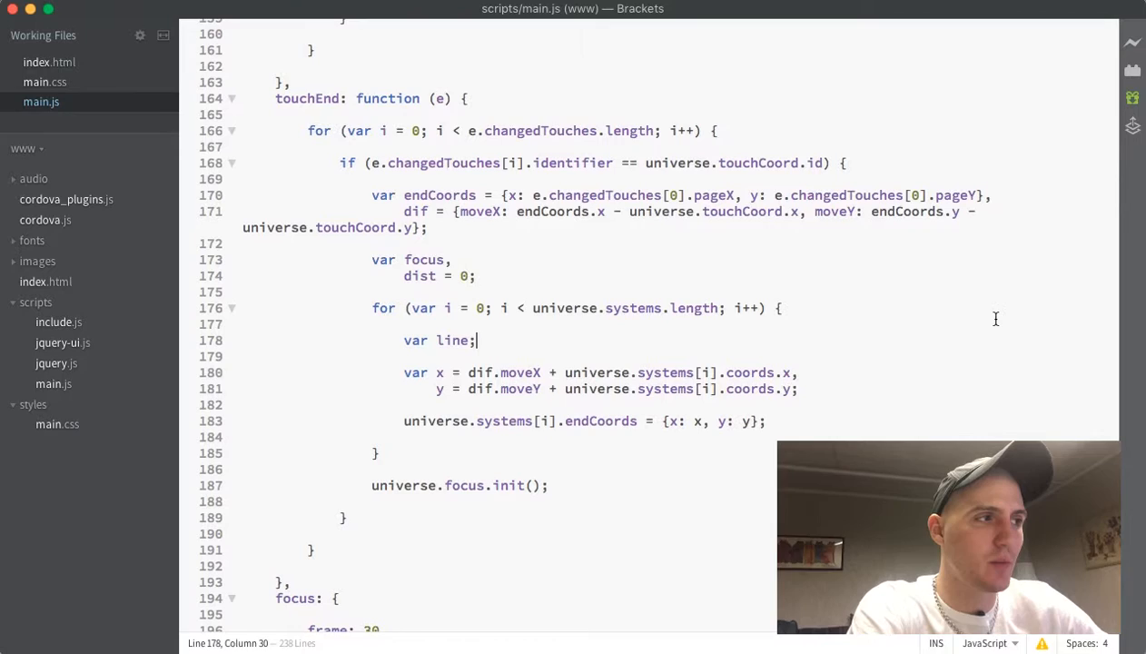
{"action": "left_click", "coordinate": [813, 389]}
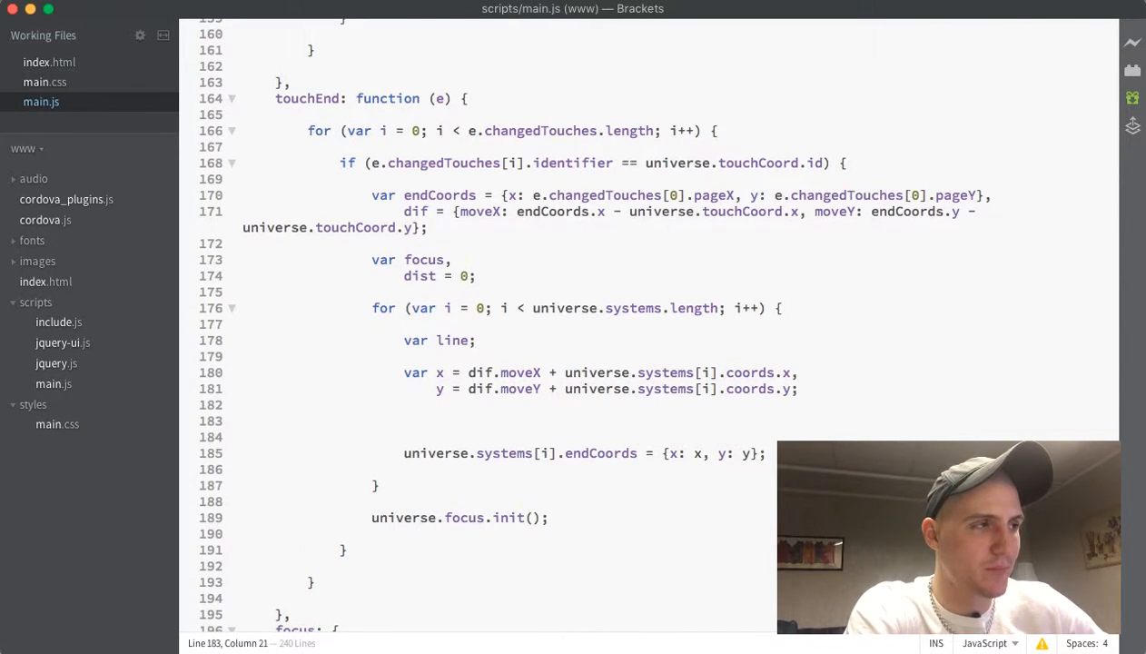
{"action": "type", "text": "line ="}
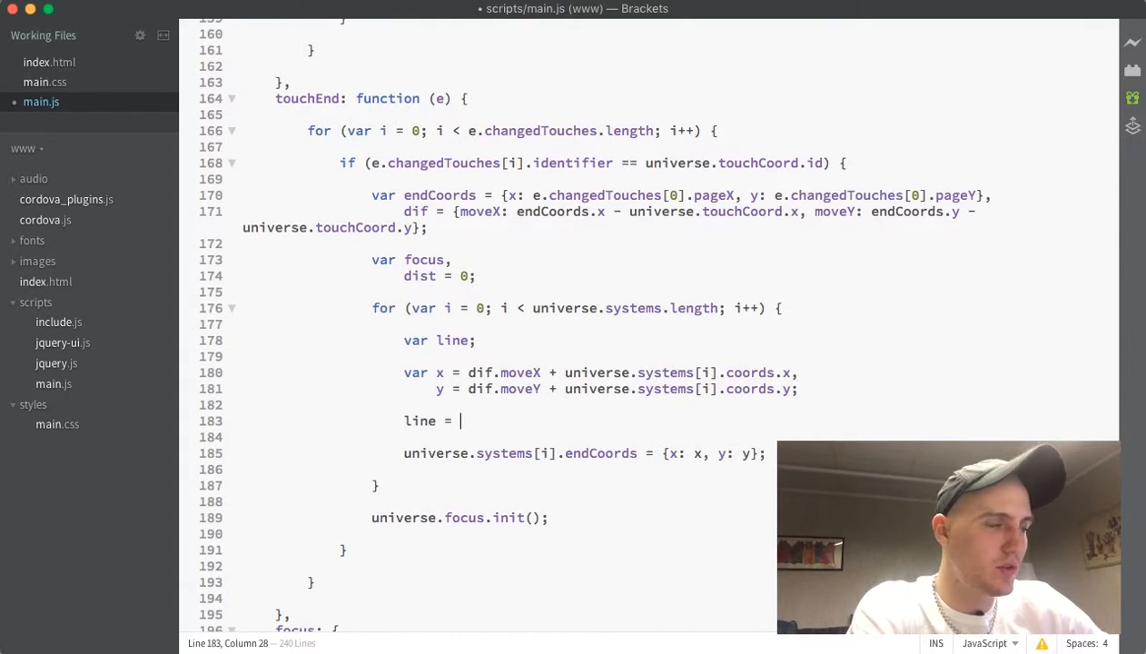
{"action": "type", "text": "lin"}
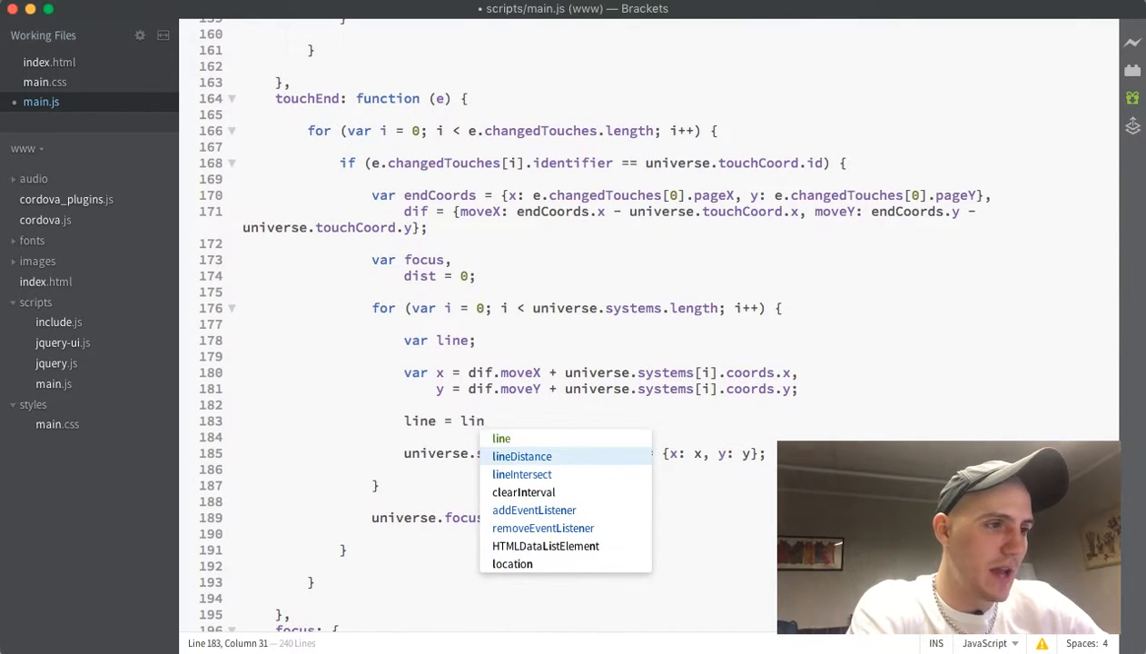
{"action": "left_click", "coordinate": [521, 456]}
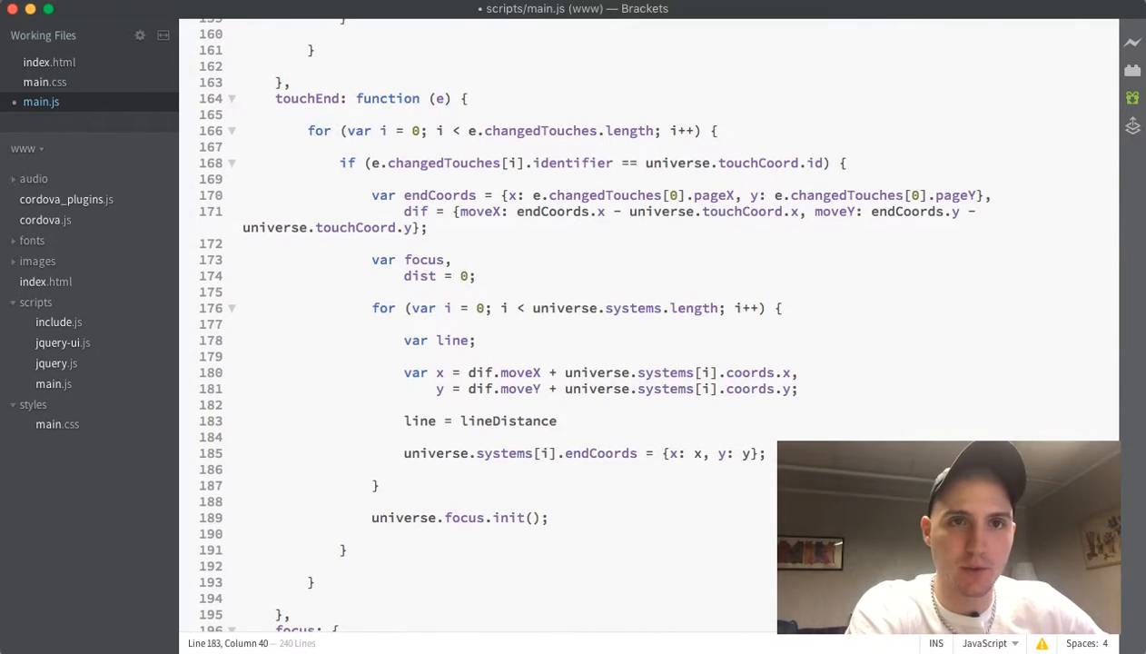
{"action": "type", "text": "("}
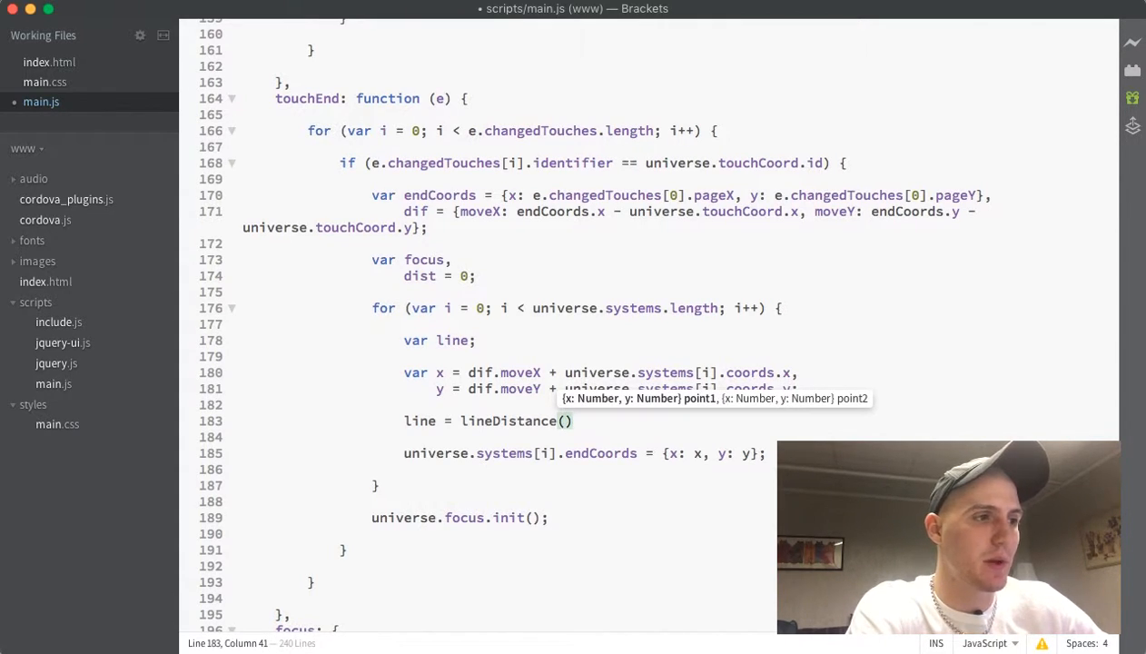
Step: Pass the screen-centre point {x: window.innerWidth/2, y: window.innerHeight/2} as the first argument
{"action": "type", "text": "{"}
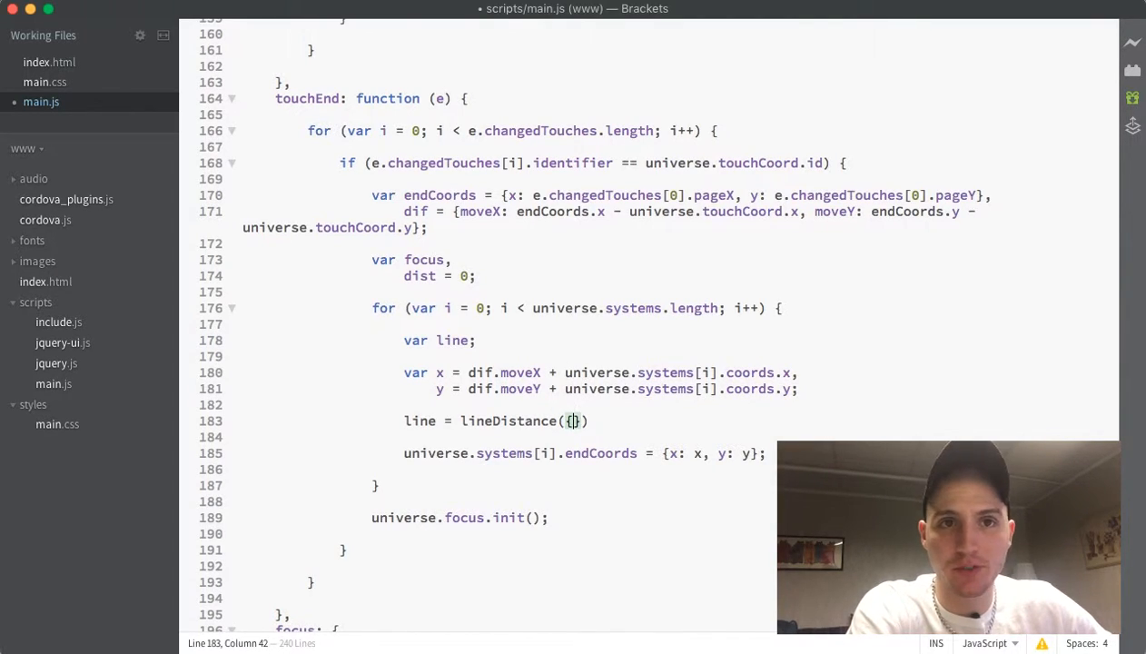
{"action": "type", "text": "x:"}
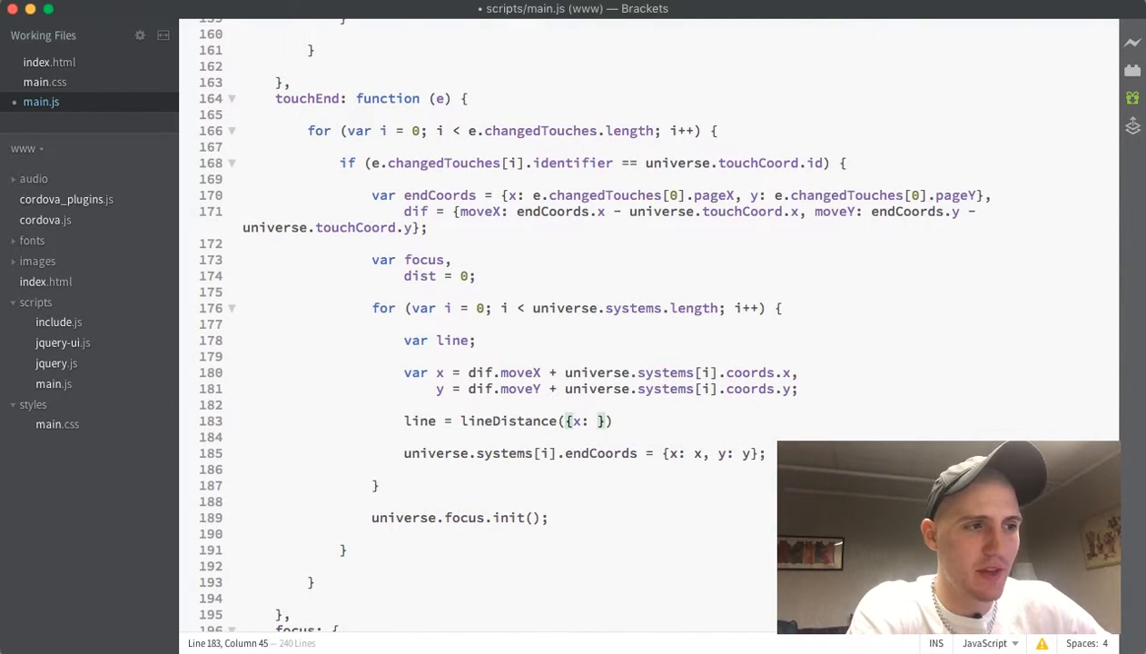
{"action": "type", "text": "window."}
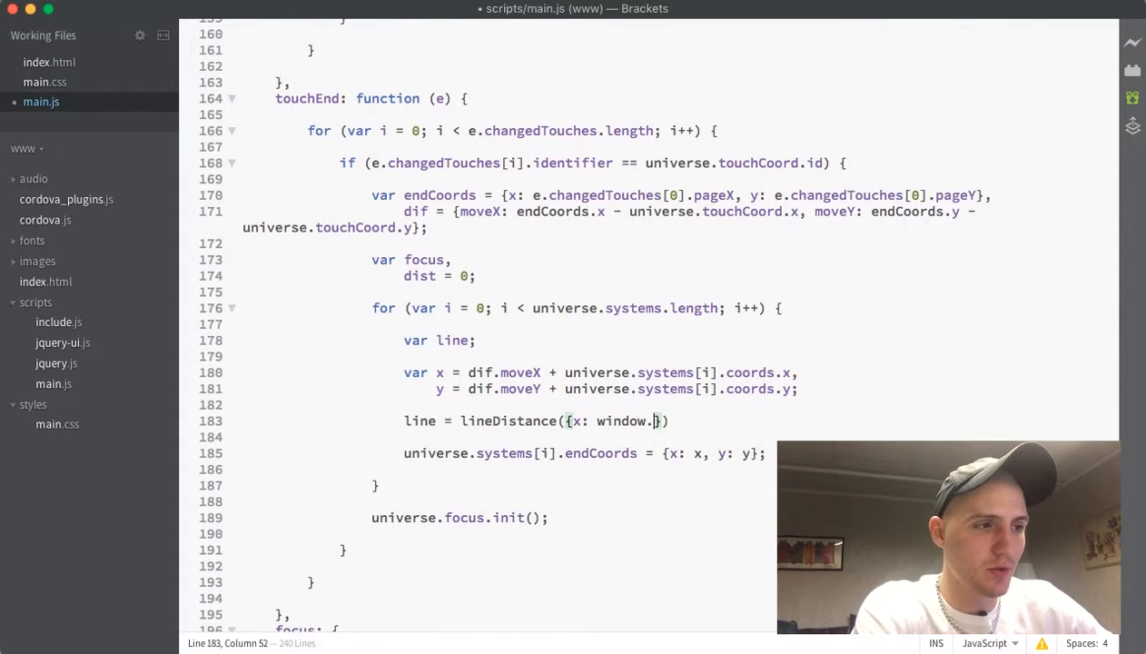
{"action": "type", "text": "innerWidth/2, y: window.innerHeight/"}
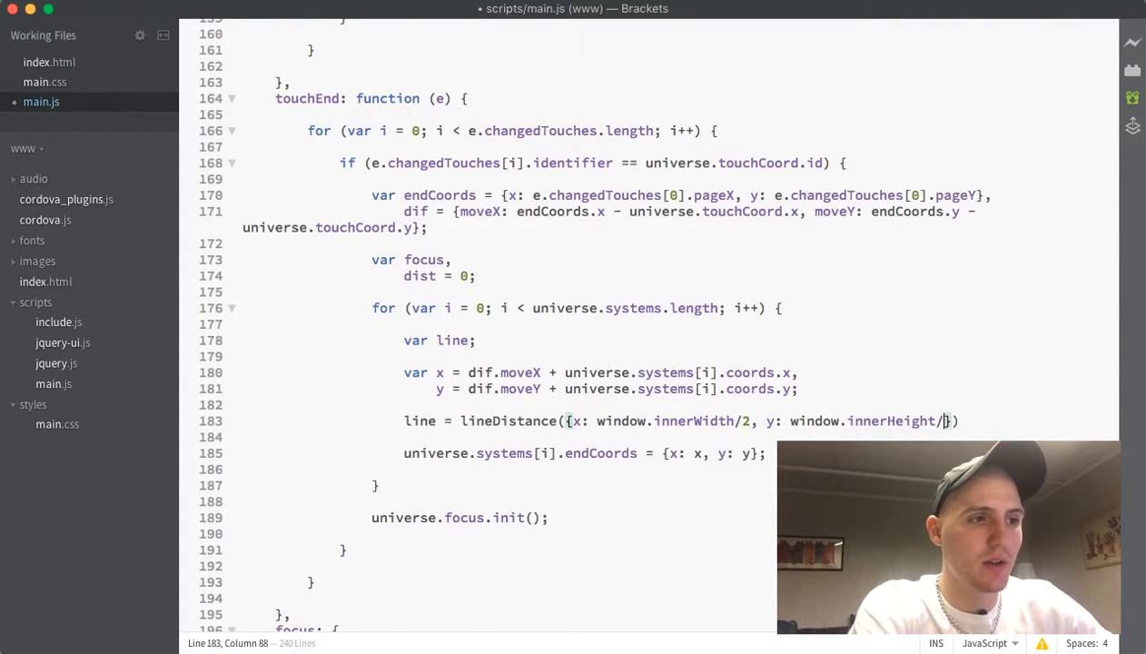
{"action": "type", "text": "2"}
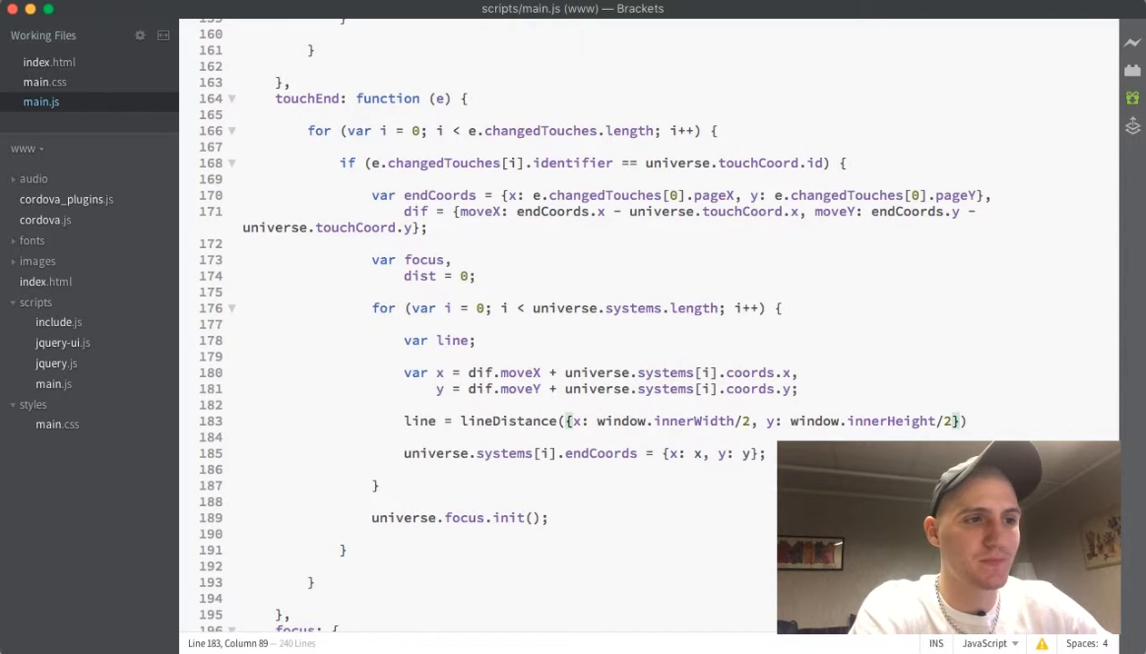
{"action": "scroll", "scroll_direction": "down", "scroll_amount": 3}
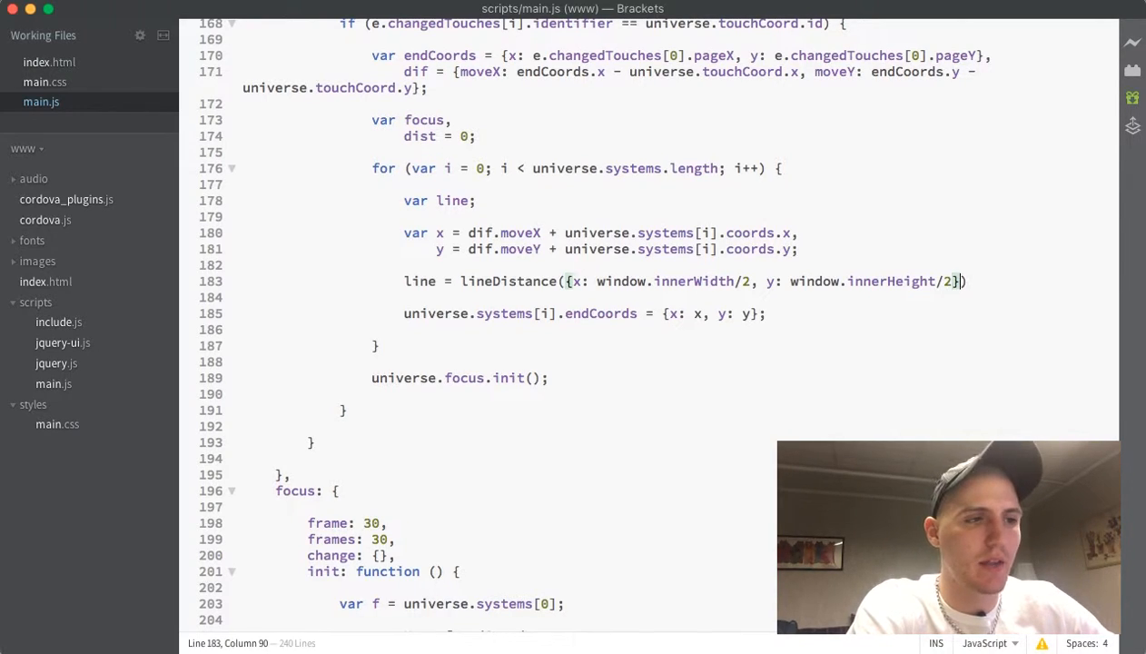
Step: Add the second point ', {x: x, y: y});' to the lineDistance call
{"action": "type", "text": "},"}
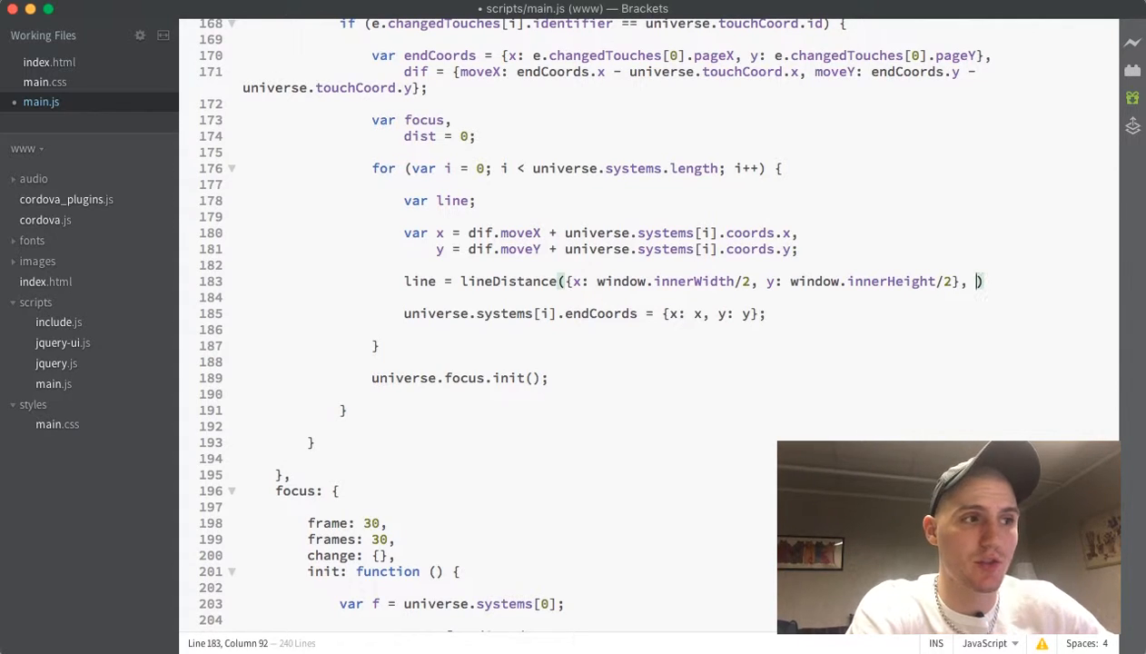
{"action": "type", "text": "}"}
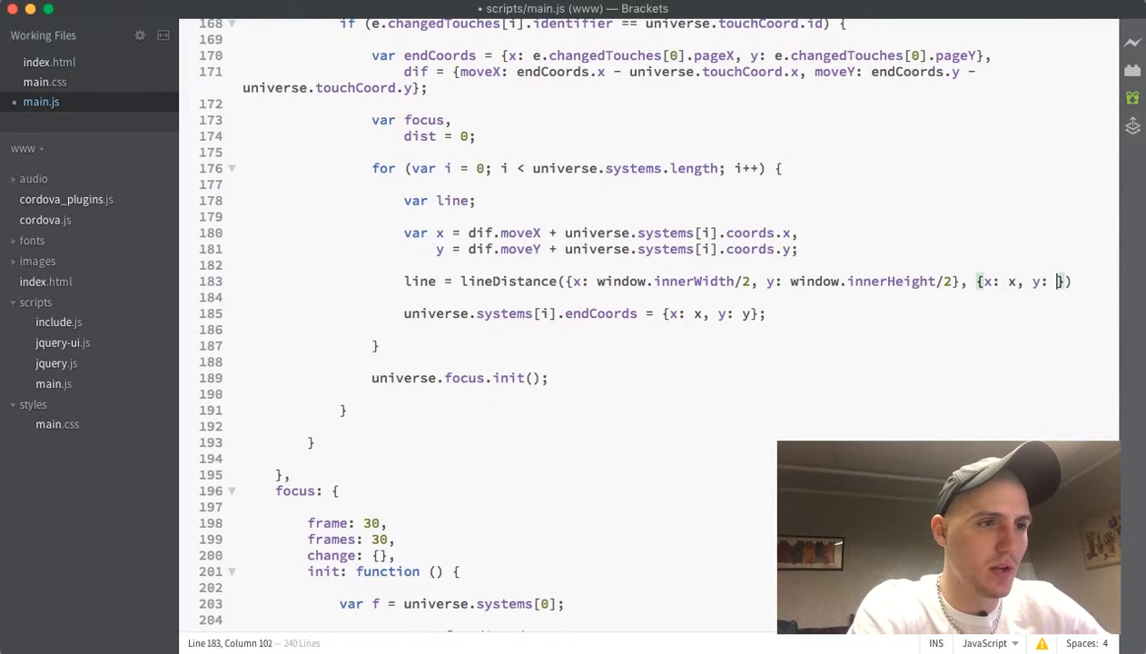
{"action": "type", "text": "y});"}
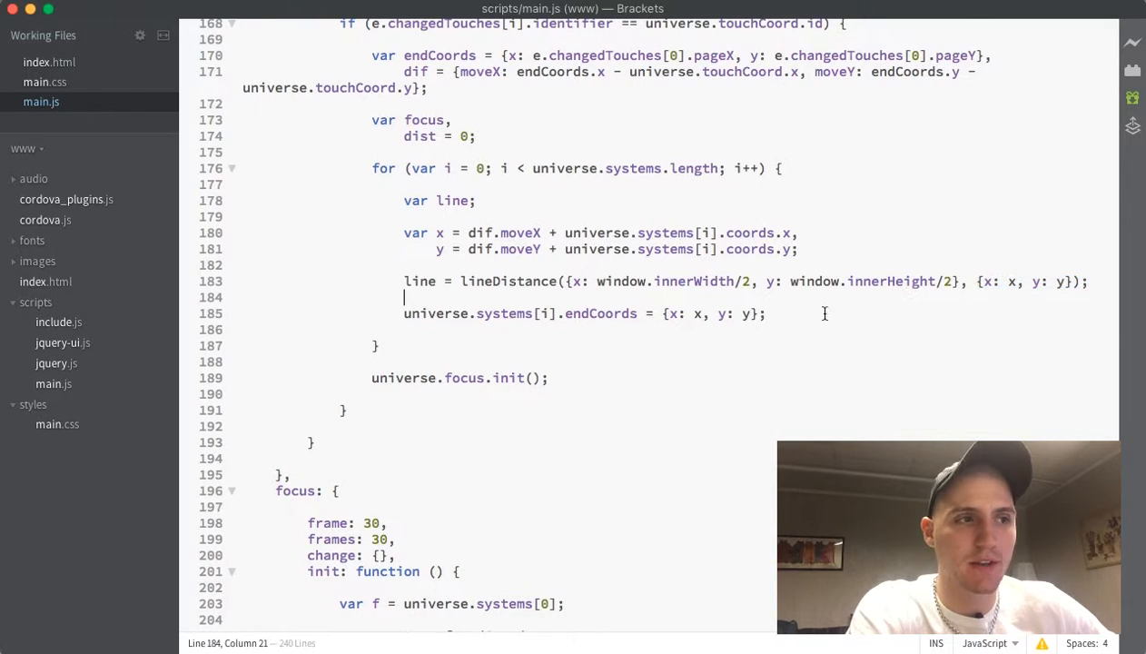
Step: Write the condition 'if (line < dist || i == 0)' after the endCoords assignment
{"action": "left_click", "coordinate": [767, 312]}
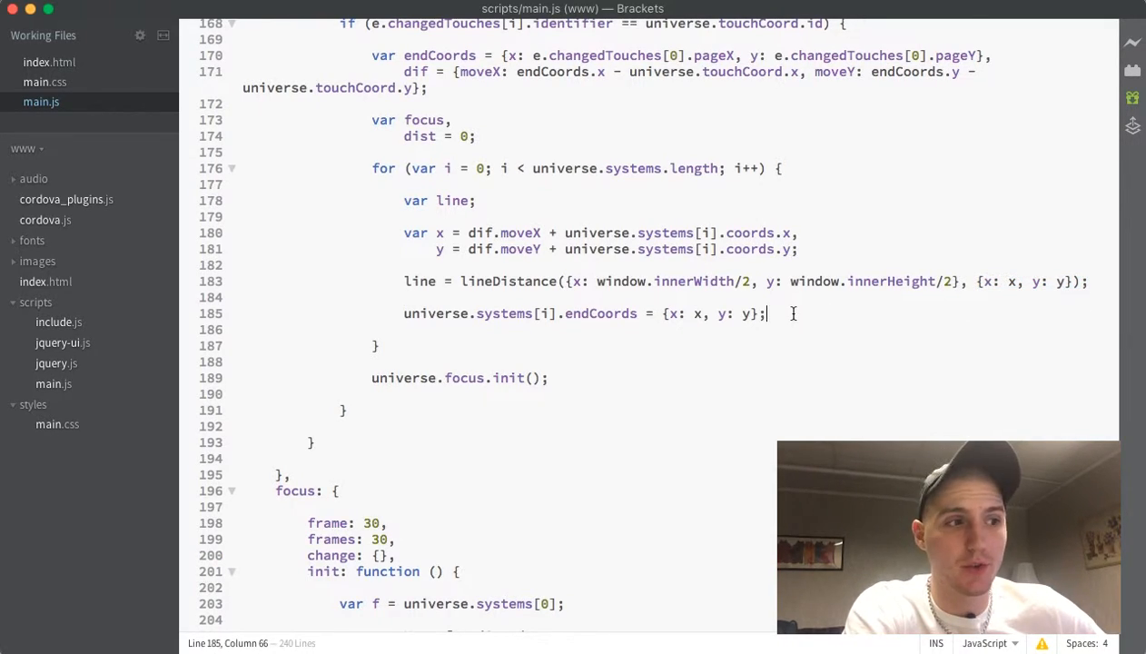
{"action": "type", "text": "if"}
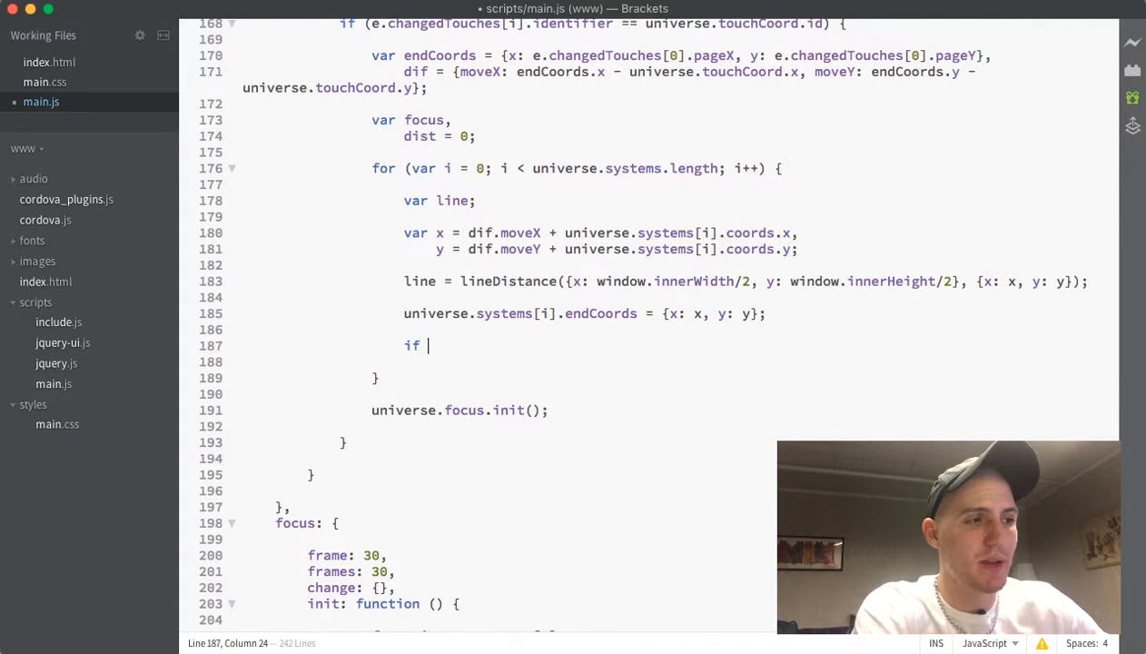
{"action": "type", "text": "()"}
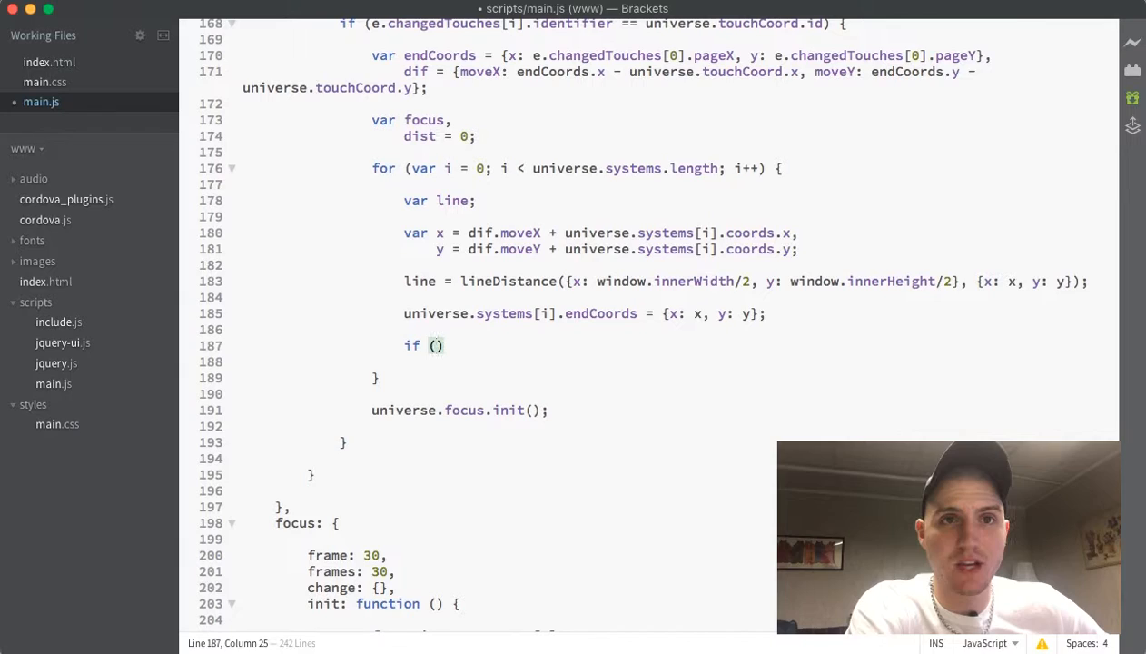
{"action": "type", "text": "line <"}
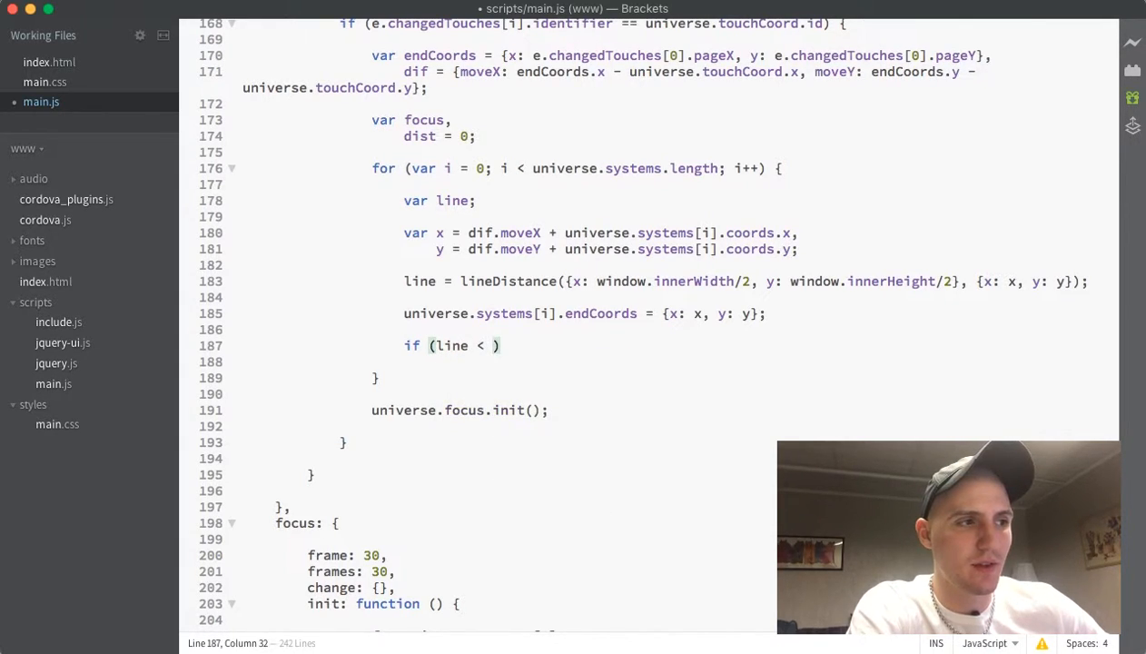
{"action": "type", "text": "dist"}
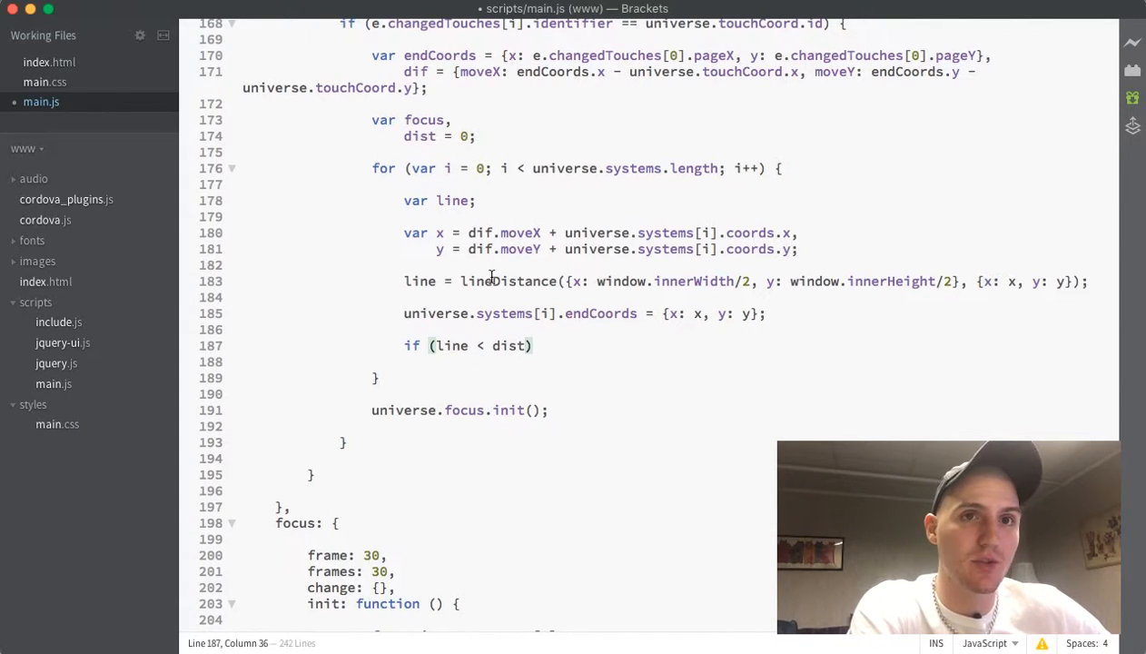
{"action": "type", "text": "\" \""}
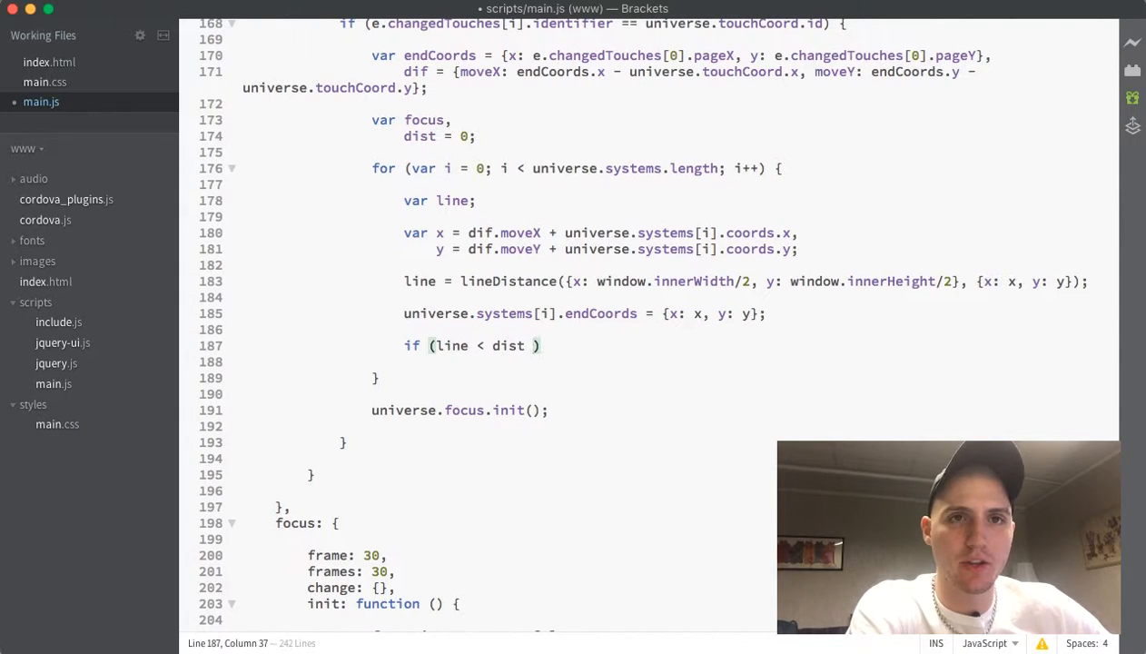
{"action": "type", "text": "||"}
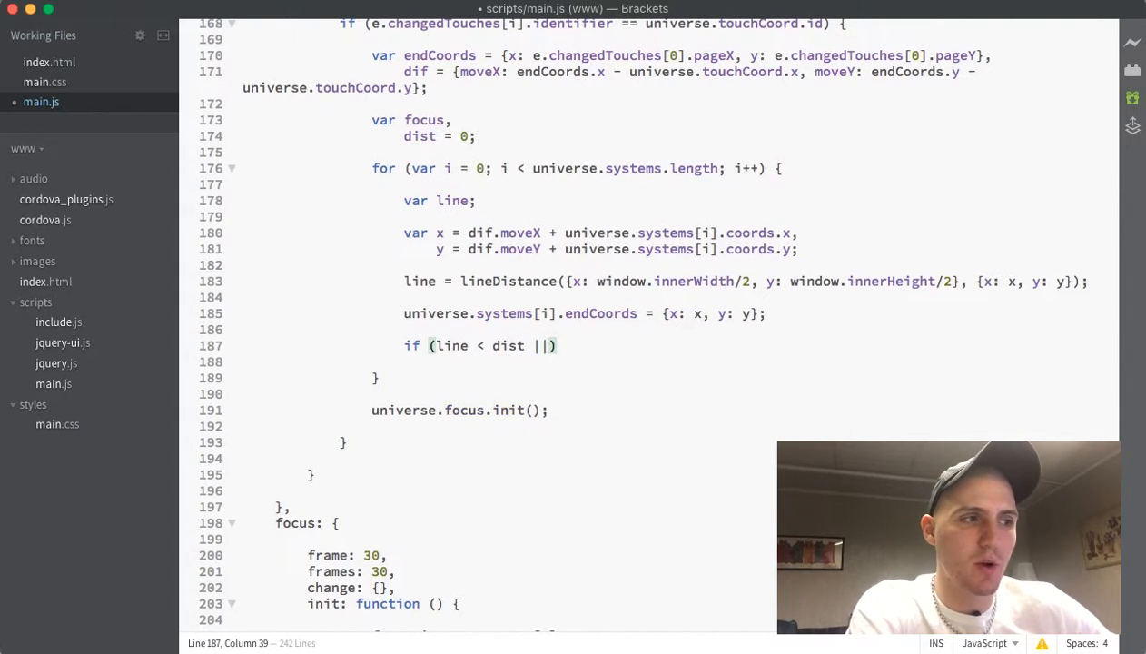
{"action": "type", "text": "i=="}
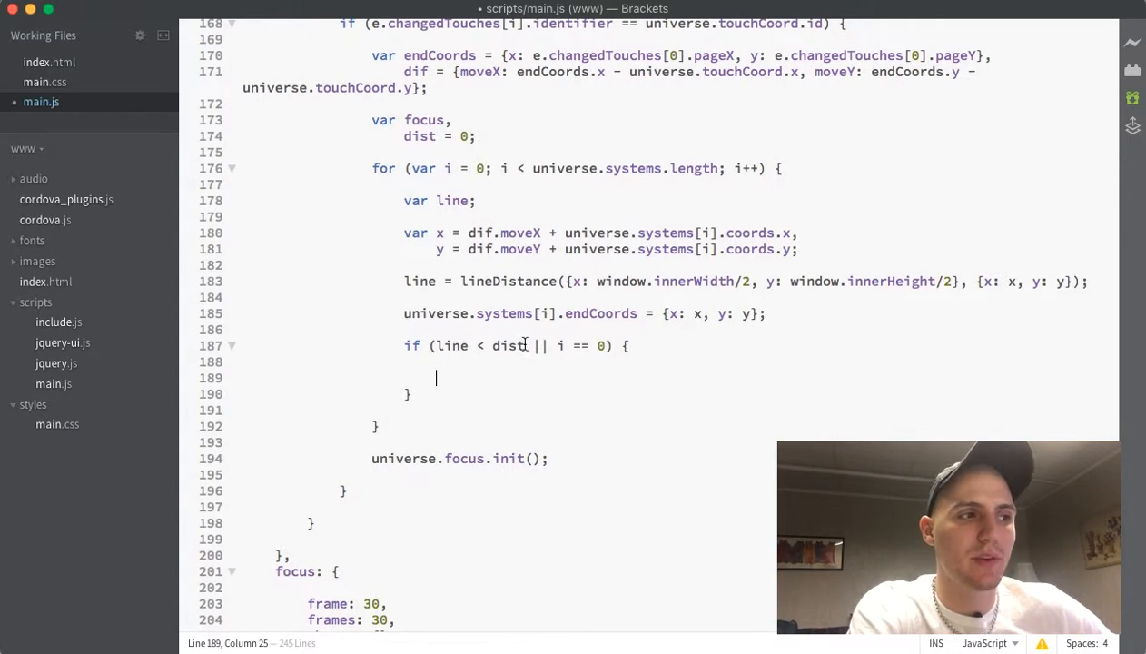
Step: Inside the if, set dist = line and focus = universe.systems[i];
{"action": "left_click_drag", "start_coordinate": [436, 345], "coordinate": [525, 345]}
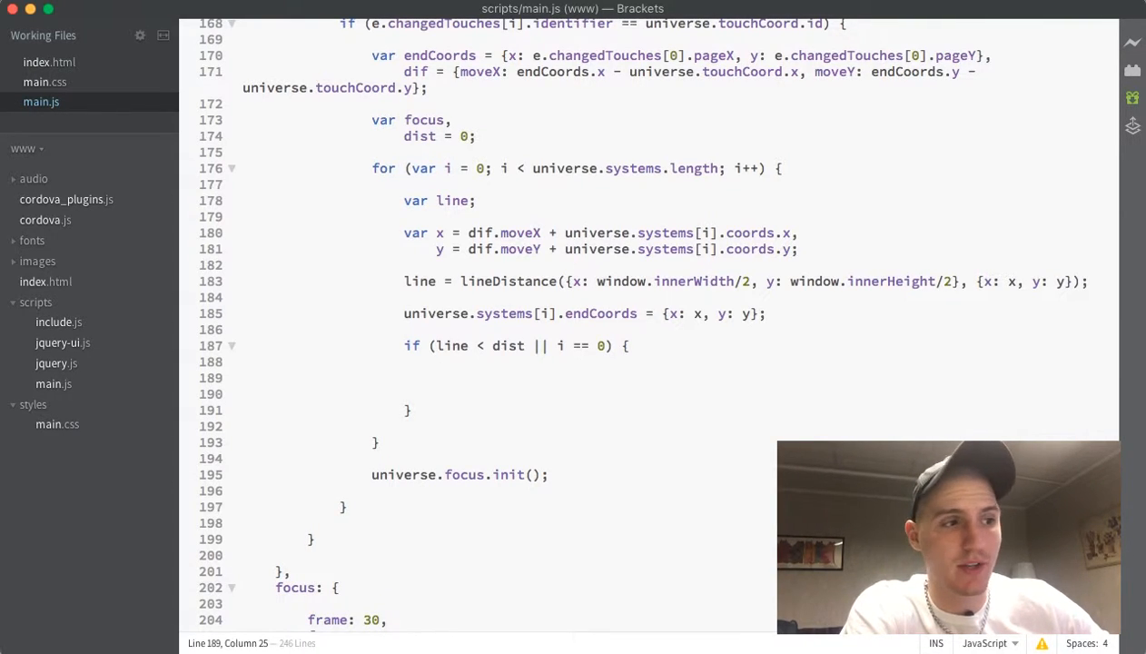
{"action": "type", "text": "dist = line;"}
{"action": "type", "text": "focus ="}
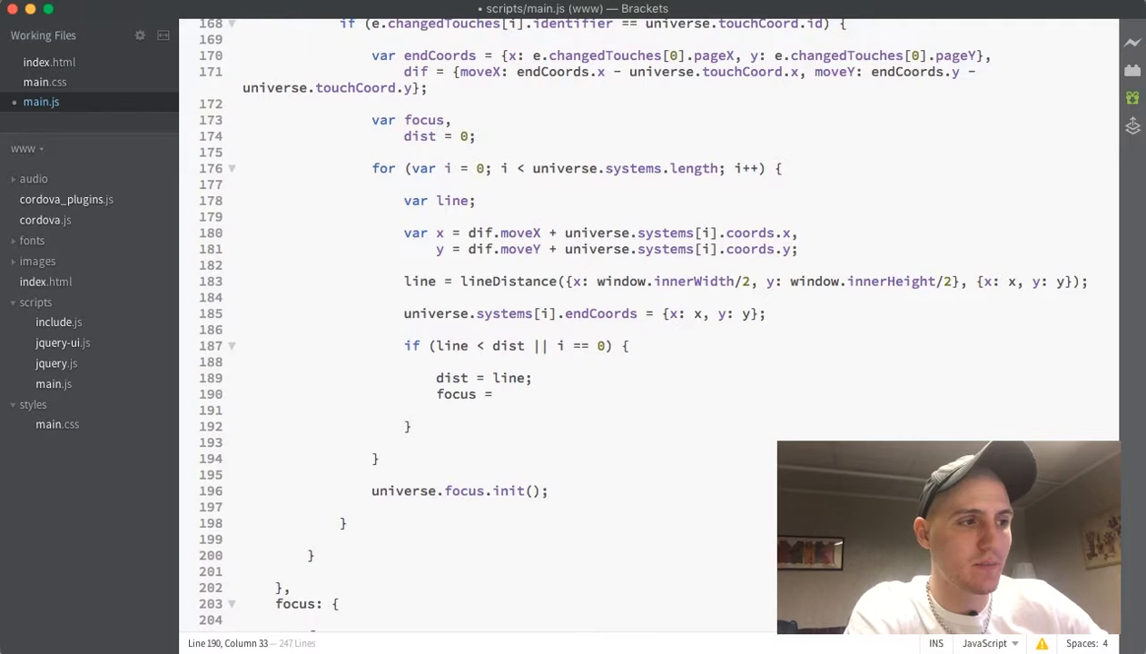
{"action": "type", "text": "universe.sy"}
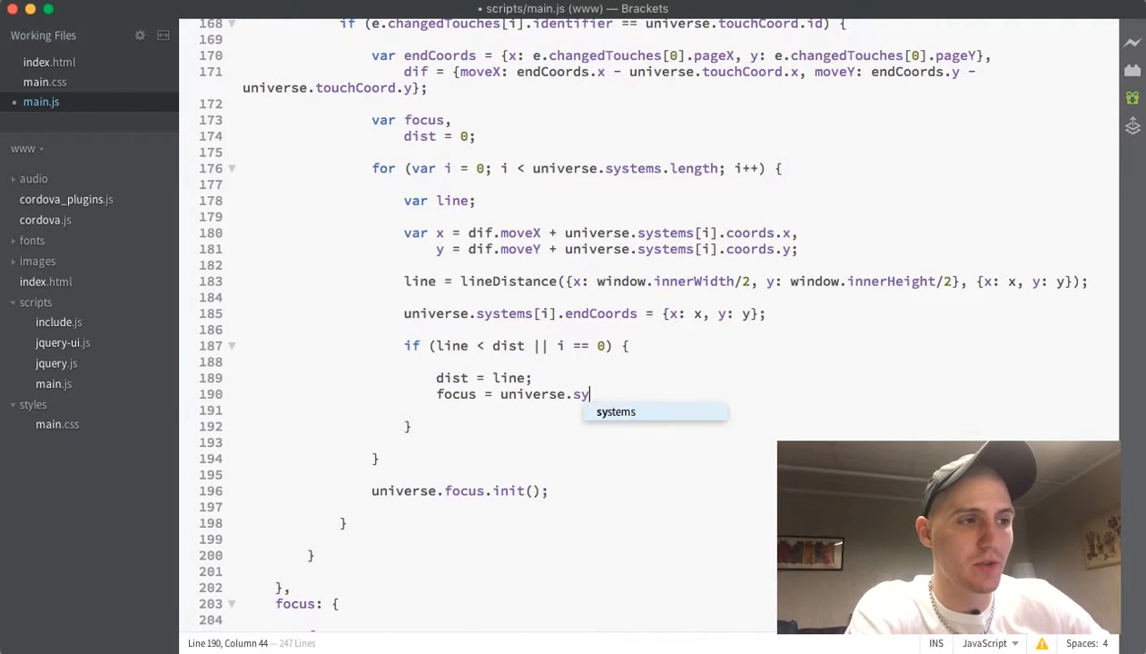
{"action": "type", "text": "stems[i];"}
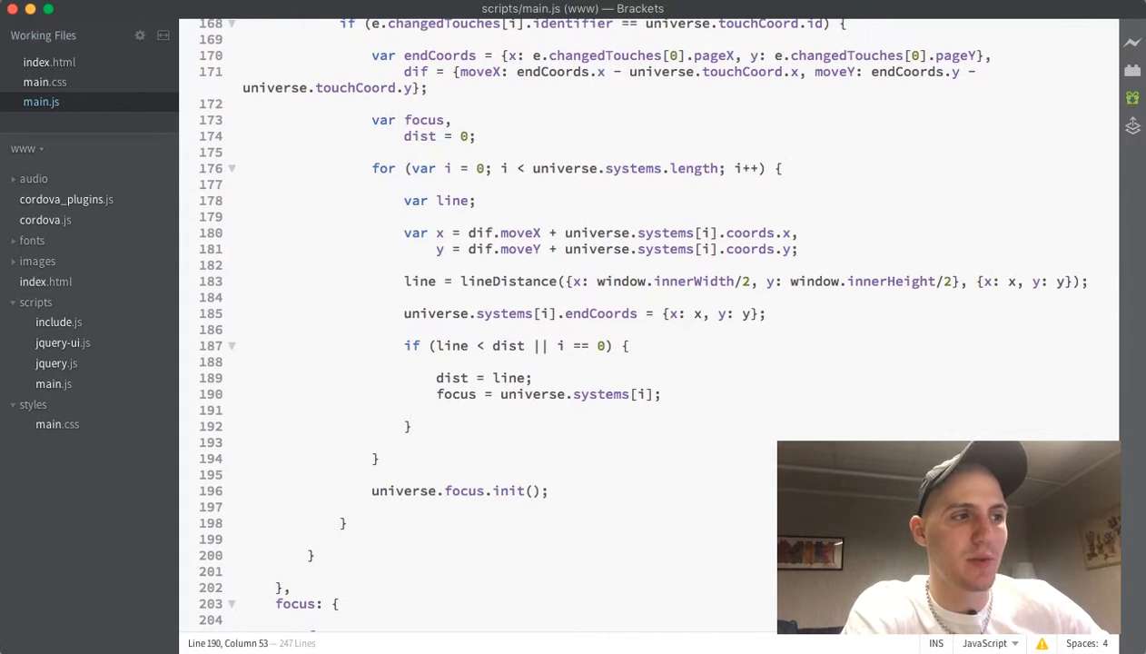
Step: Remove 'var f = universe.systems[0];' from focus.init
{"action": "scroll", "scroll_direction": "down", "scroll_amount": 3}
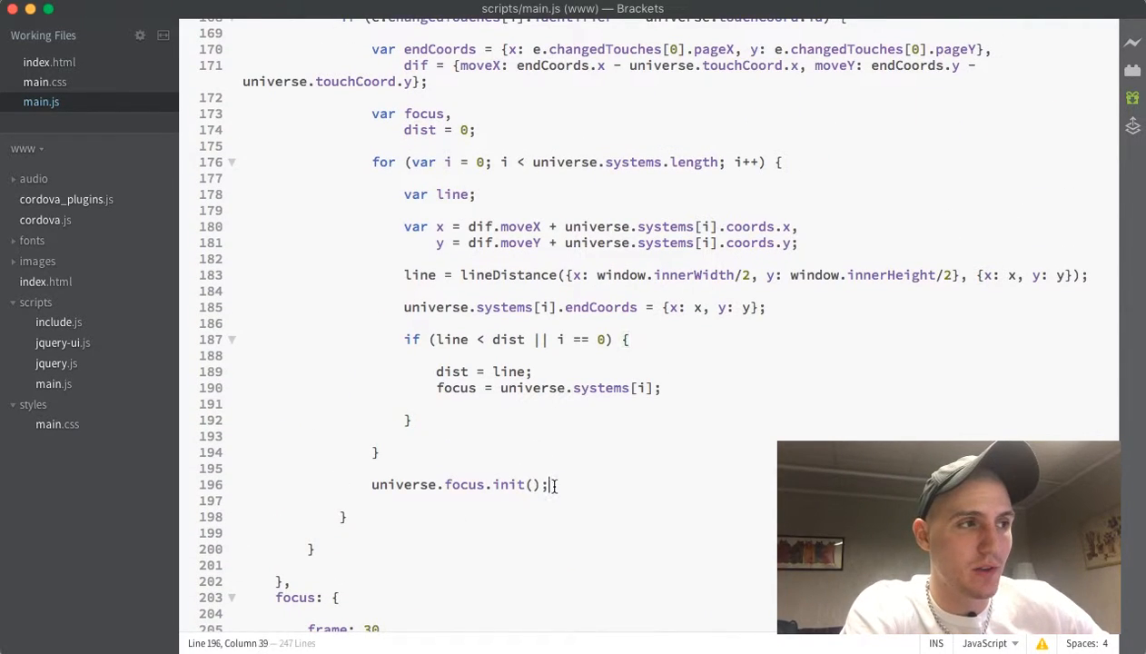
{"action": "scroll", "scroll_direction": "down", "scroll_amount": 3}
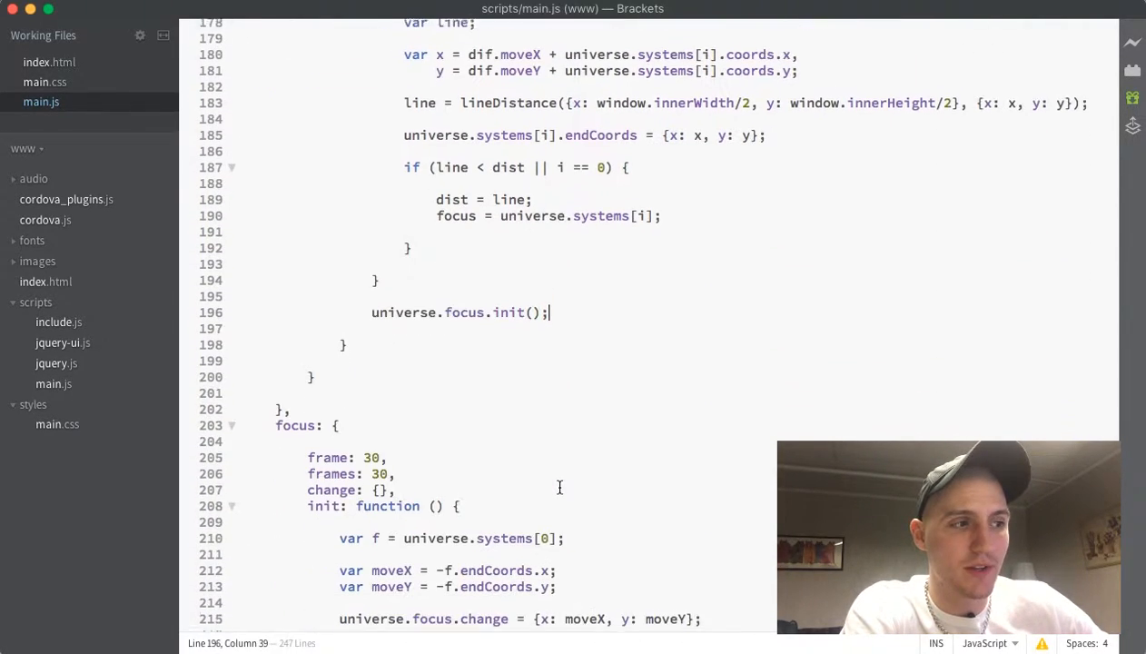
{"action": "scroll", "scroll_direction": "down", "scroll_amount": 3}
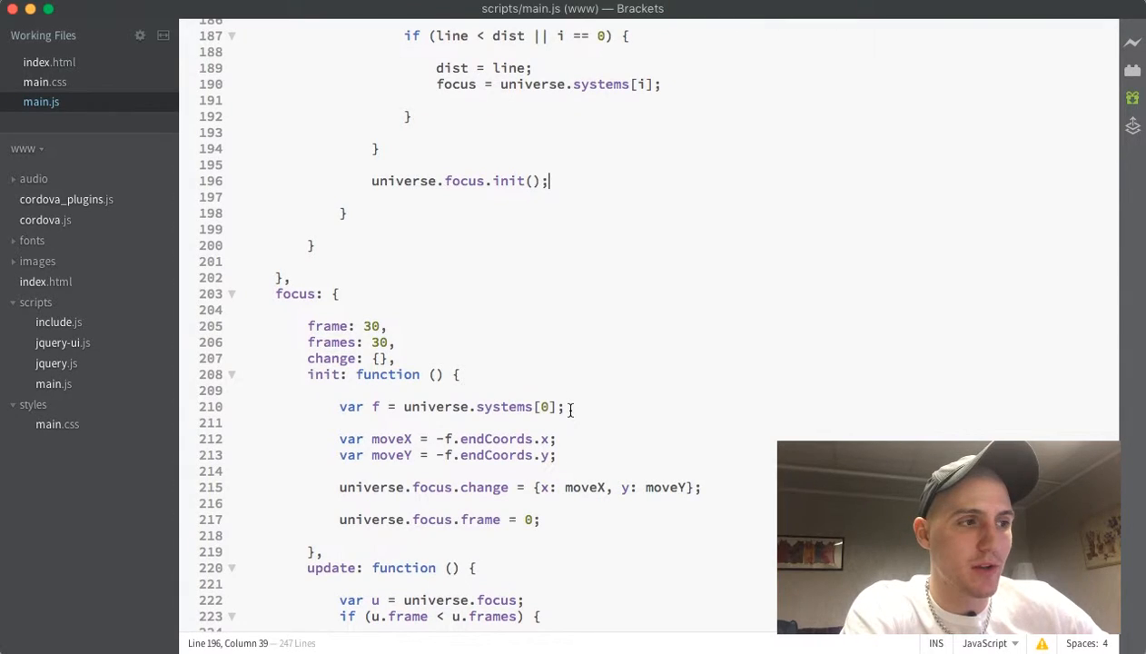
{"action": "left_click_drag", "start_coordinate": [340, 407], "coordinate": [563, 407]}
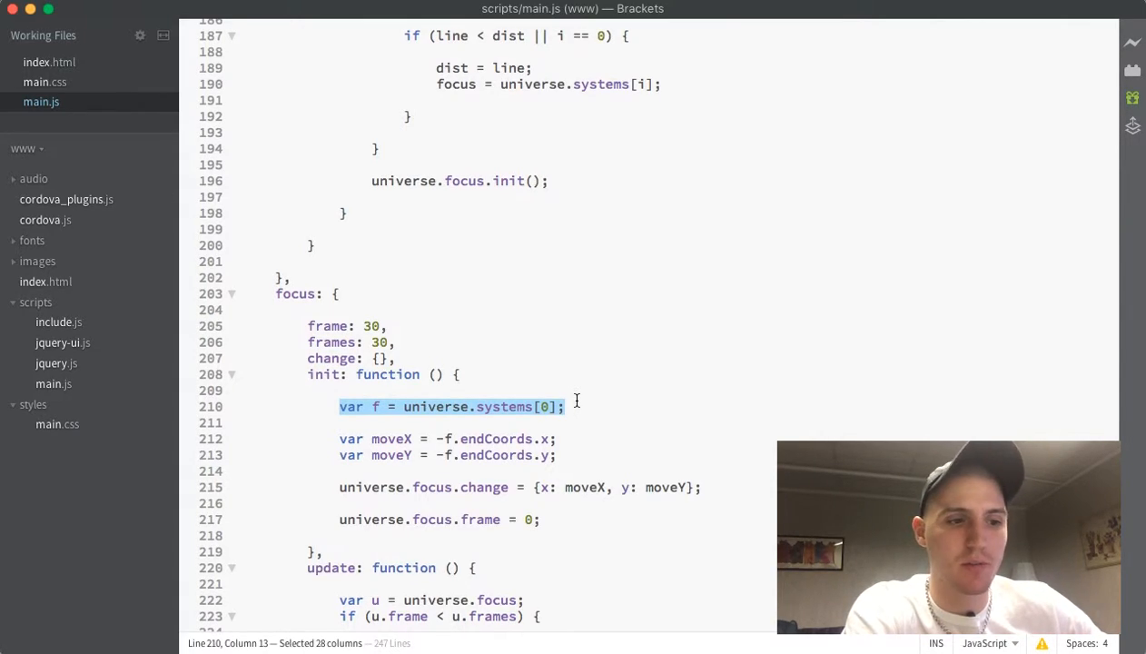
{"action": "key", "text": "Backspace"}
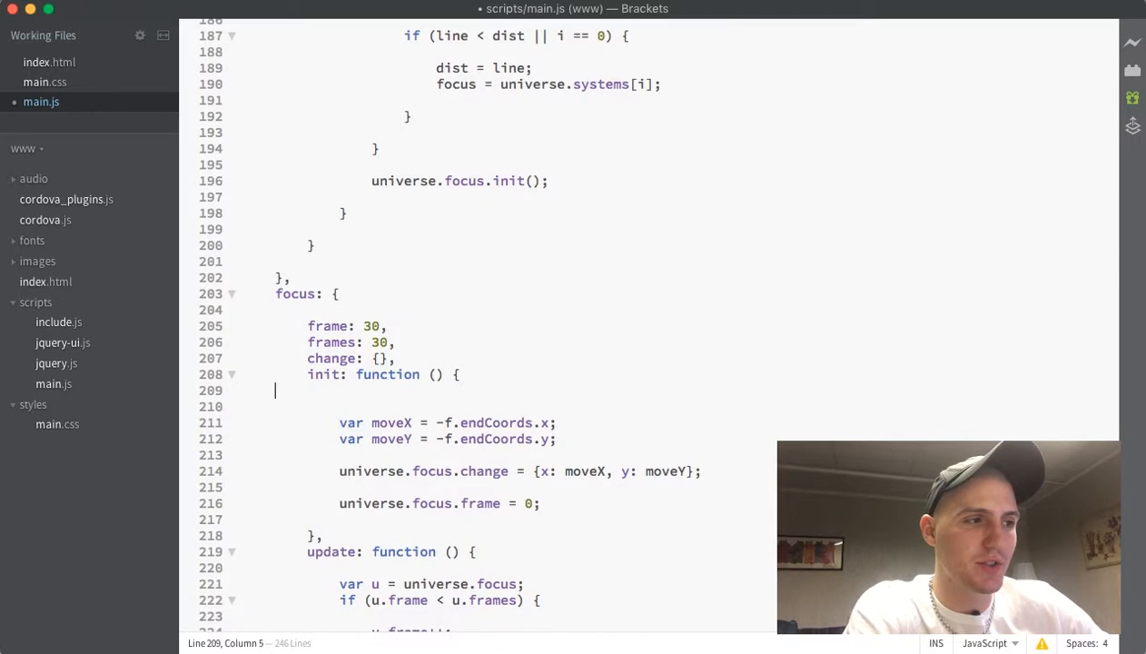
Step: Give init the parameter f and change the touchEnd call to universe.focus.init(focus)
{"action": "type", "text": "f"}
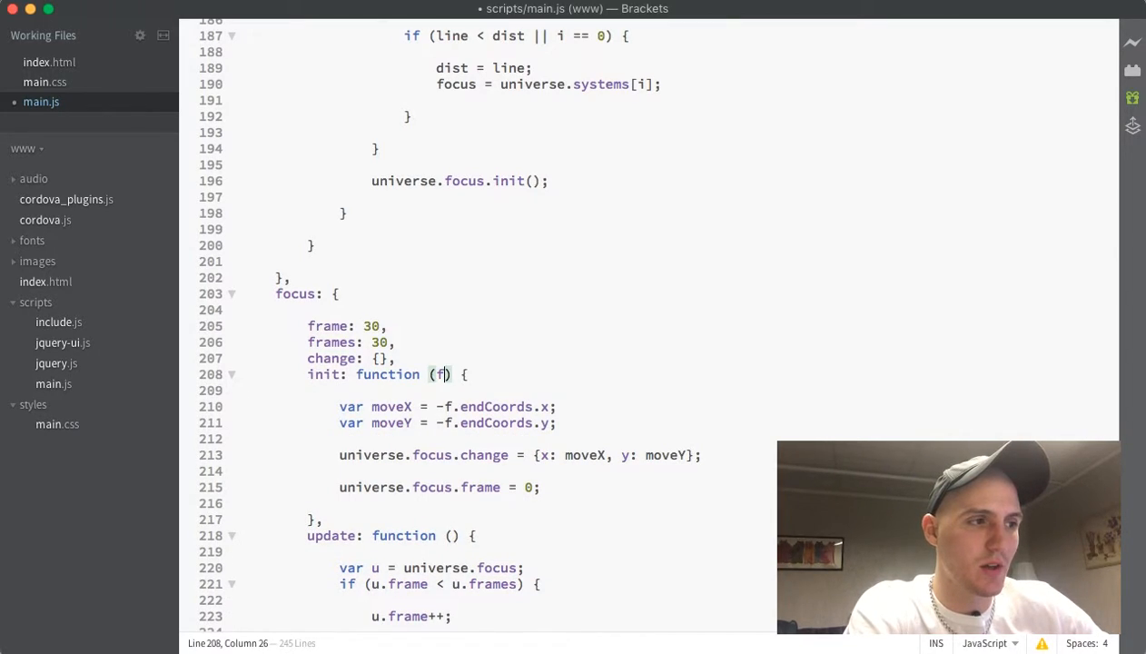
{"action": "mouse_move", "coordinate": [545, 323]}
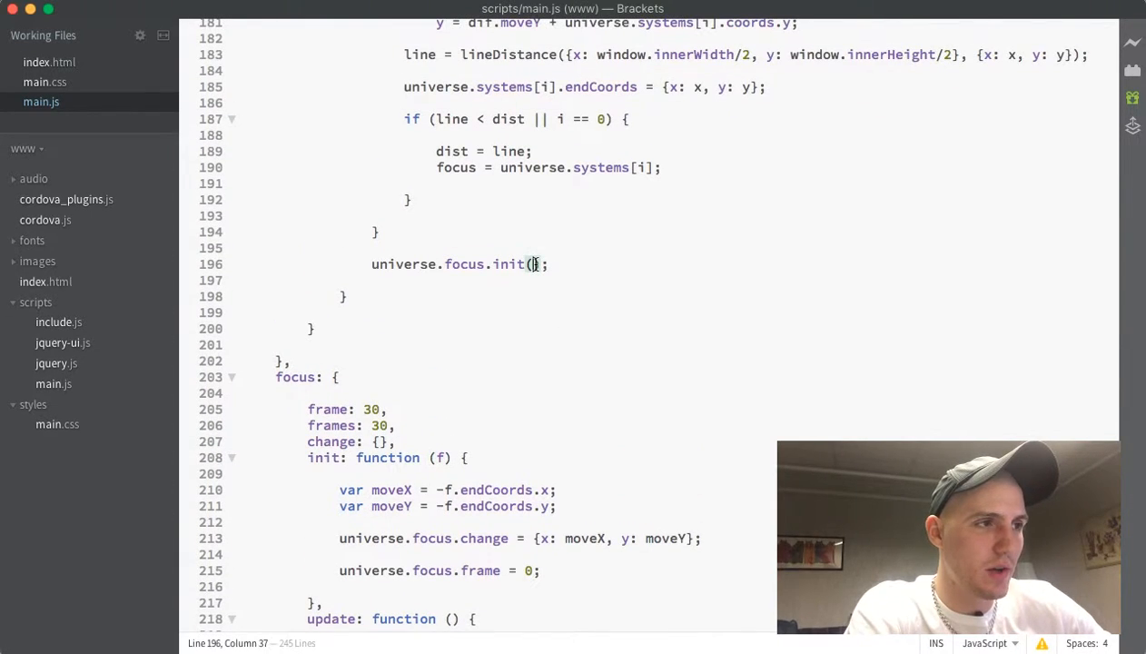
{"action": "type", "text": "focus"}
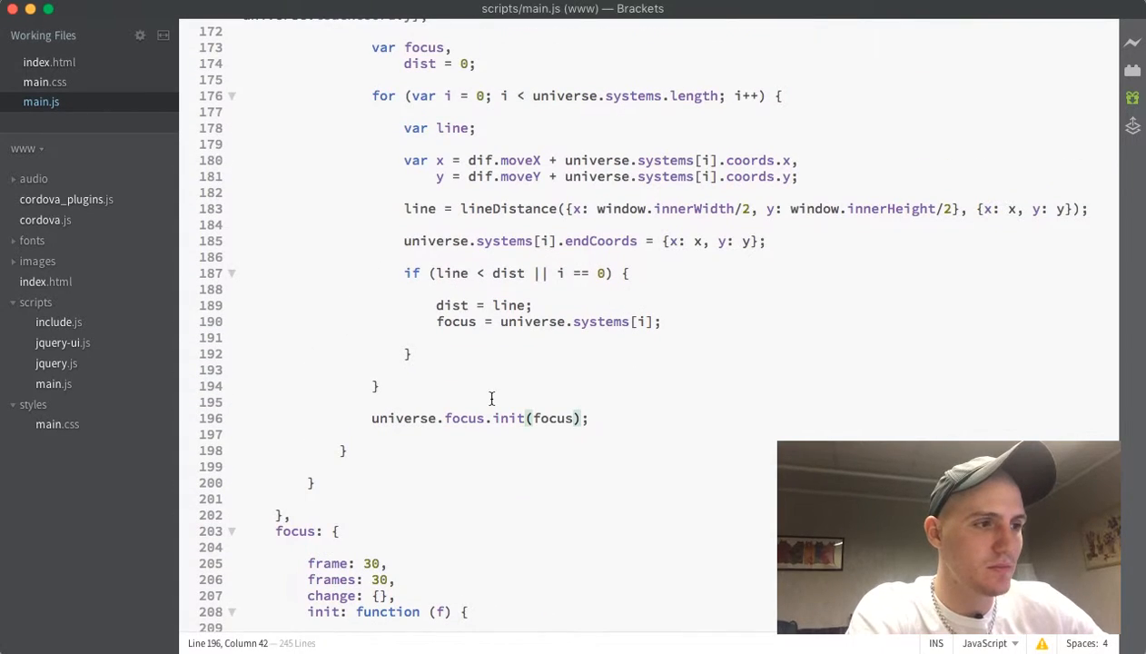
{"action": "double_click", "coordinate": [456, 322]}
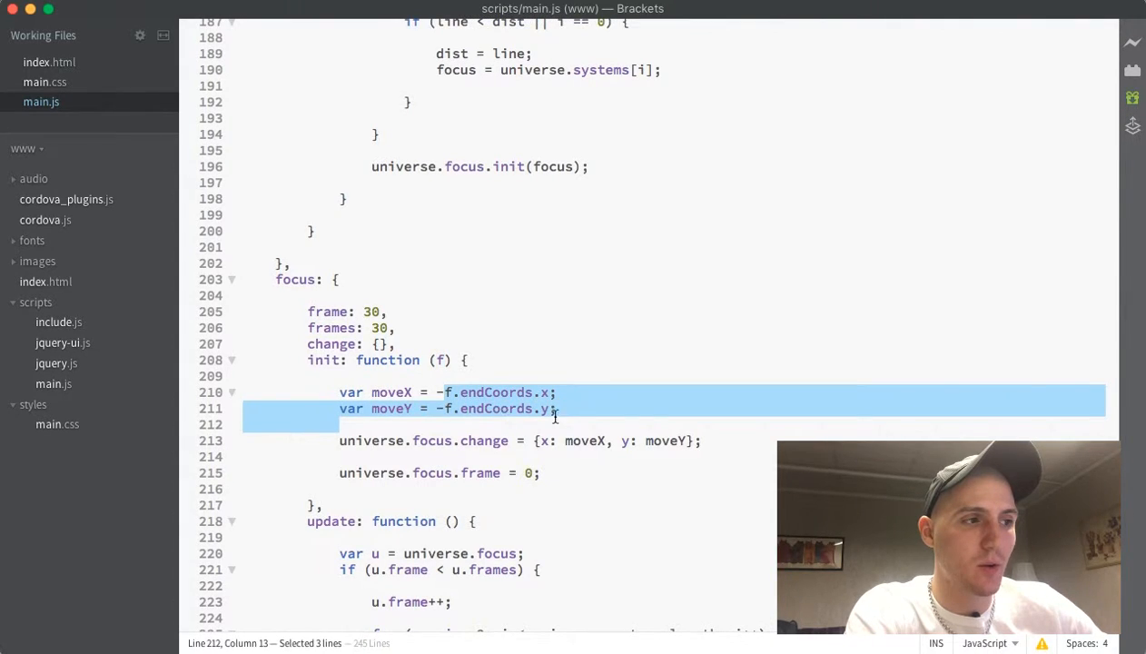
{"action": "mouse_move", "coordinate": [659, 407]}
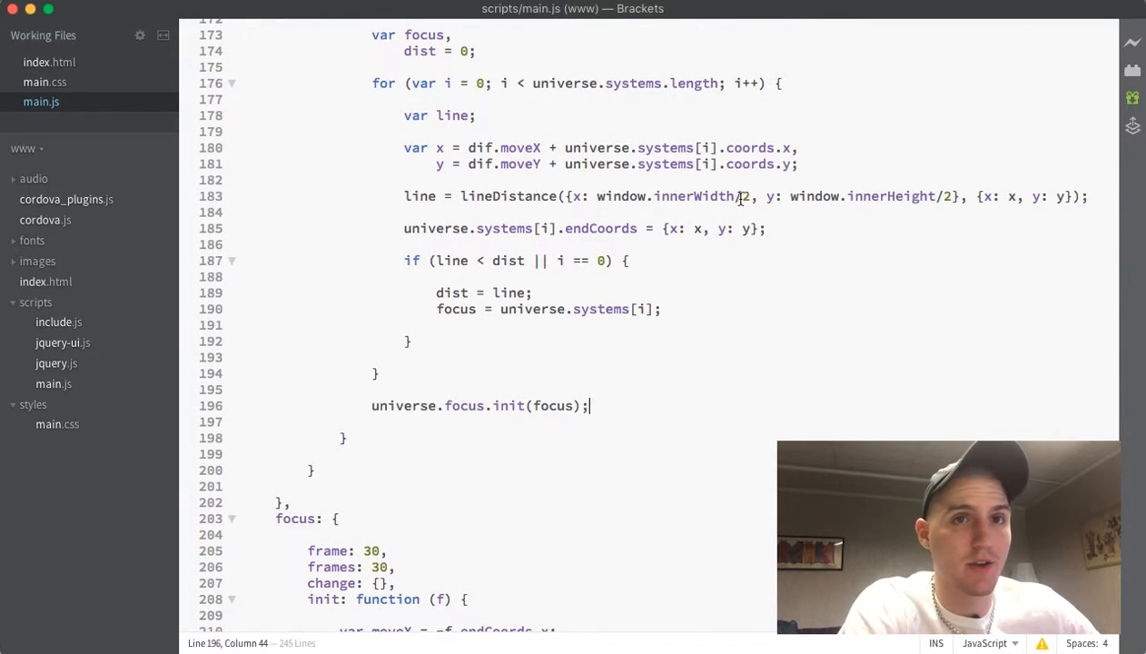
{"action": "left_click_drag", "start_coordinate": [595, 196], "coordinate": [752, 197]}
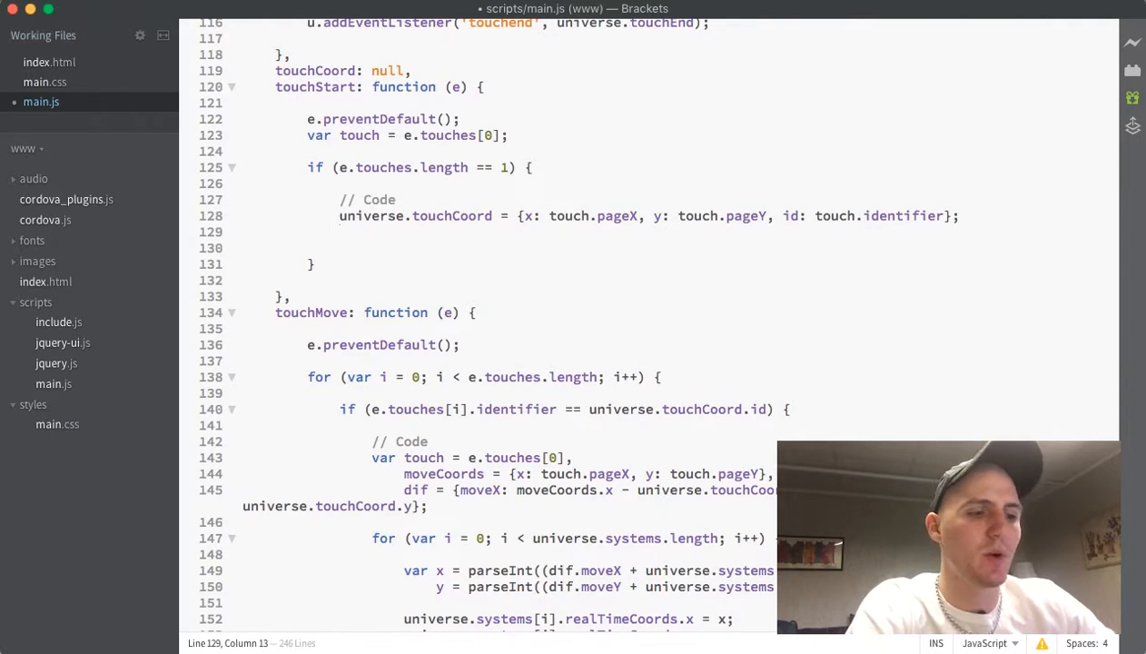
Step: Write universe.focus.frame = universe.focus.frames; in touchStart's single-touch branch
{"action": "type", "text": "u"}
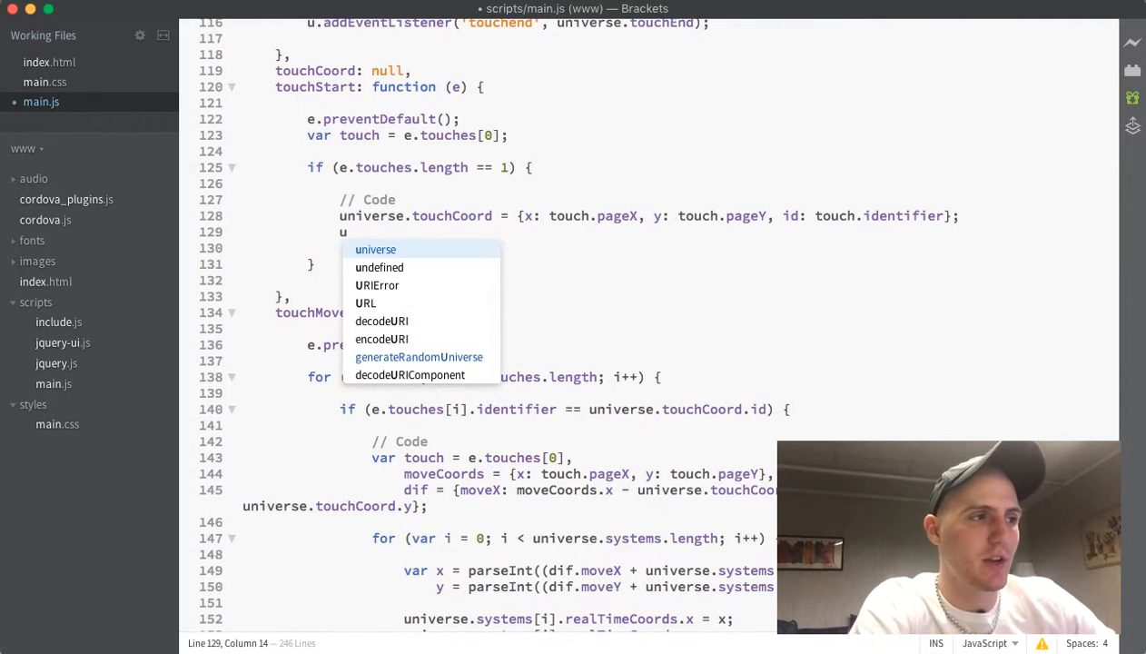
{"action": "type", "text": "focus.frame = universe.focus"}
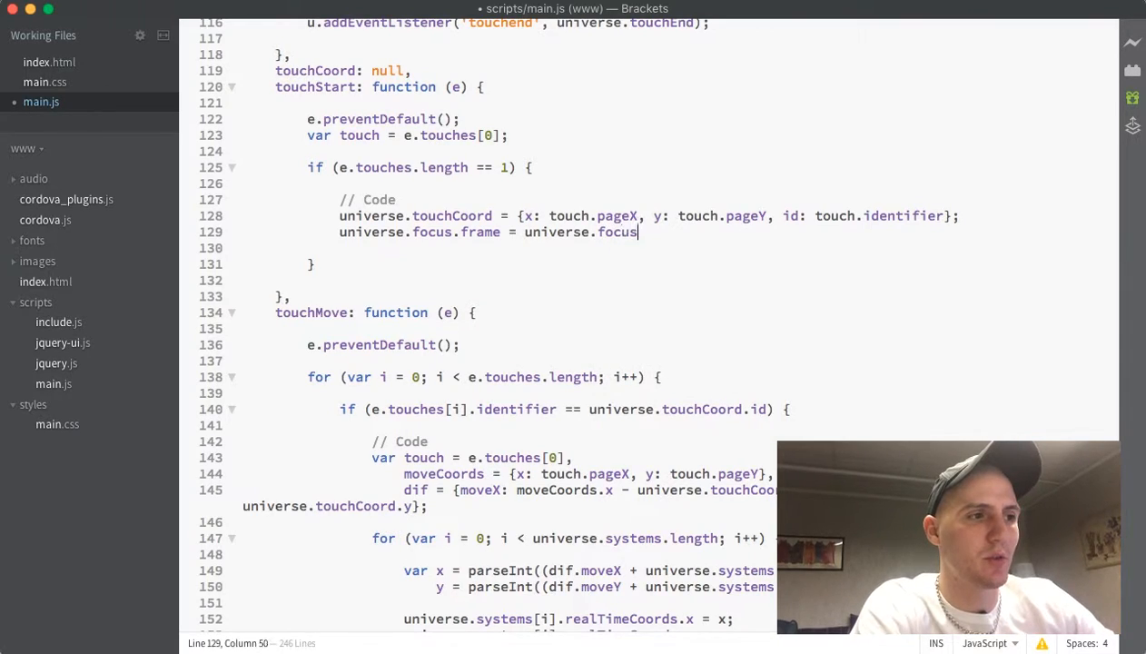
{"action": "type", "text": ".frames;"}
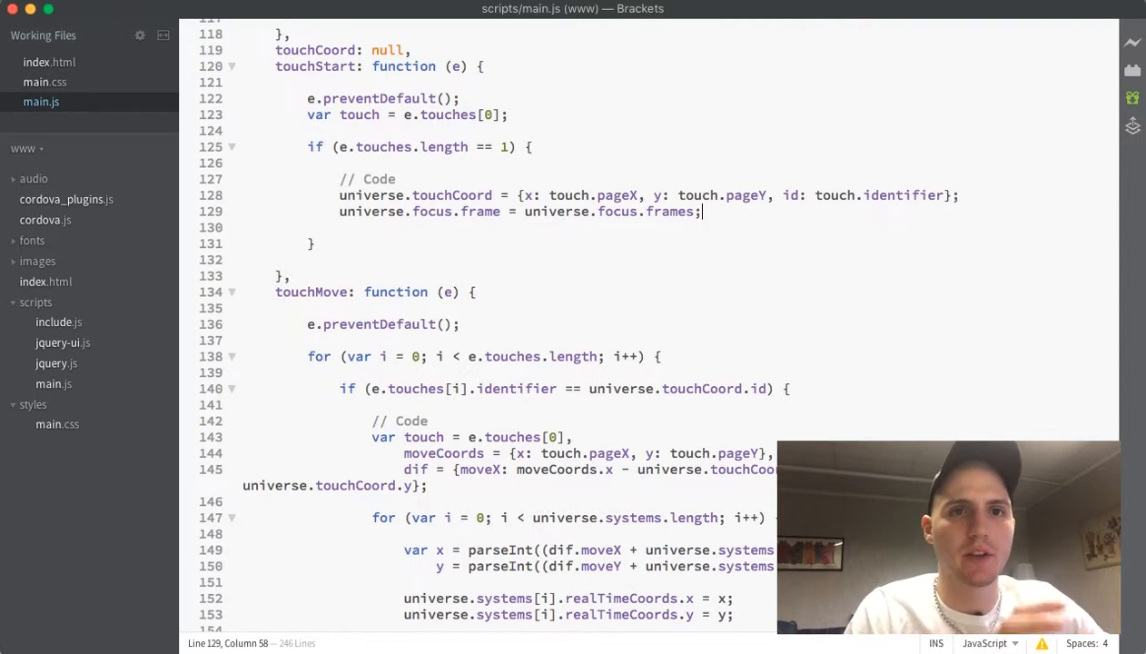
{"action": "scroll", "scroll_direction": "down", "scroll_amount": 3}
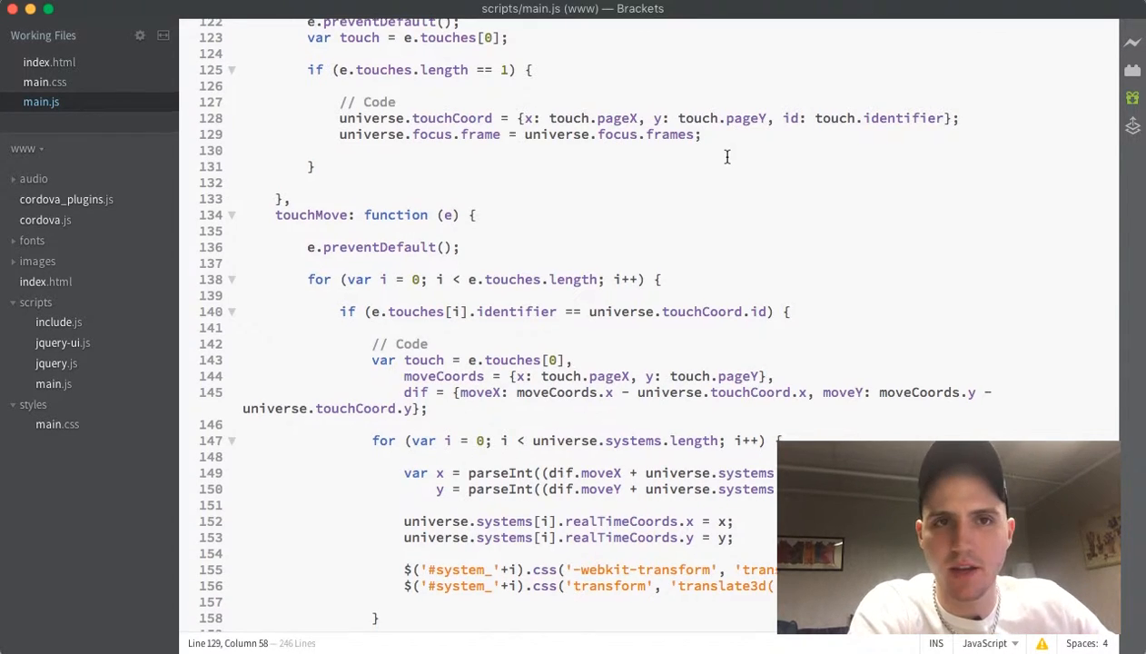
{"action": "scroll", "scroll_direction": "down", "scroll_amount": 3}
{"action": "type", "text": "("}
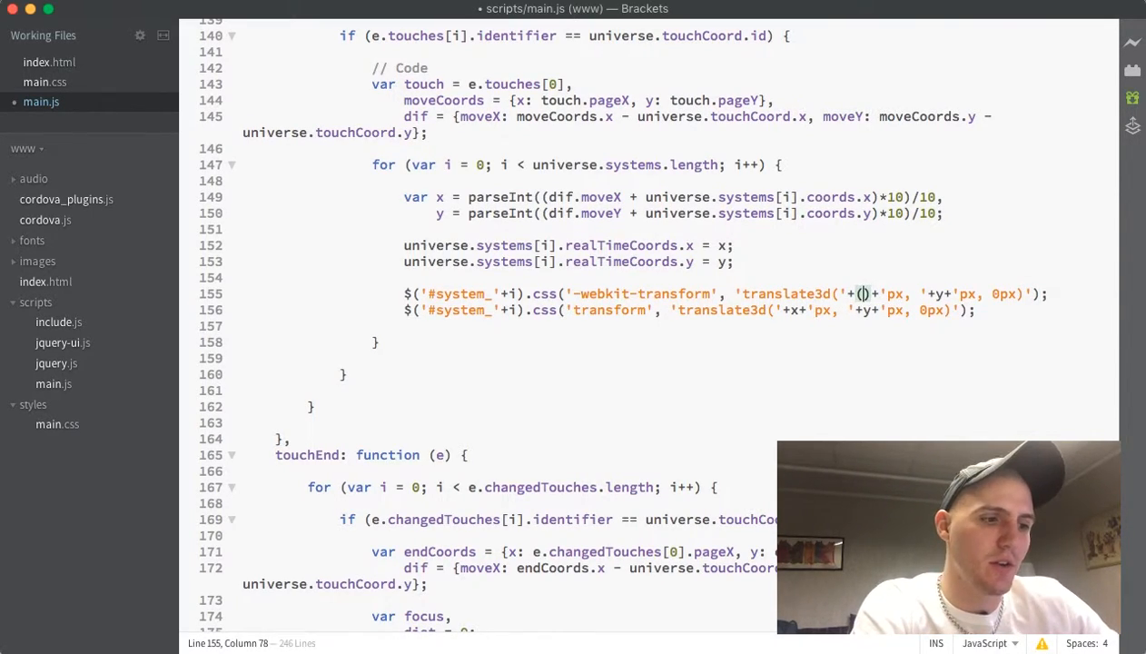
Step: Change the translate3d coordinates in touchMove to (x - r) and (y - r)
{"action": "type", "text": "x - r"}
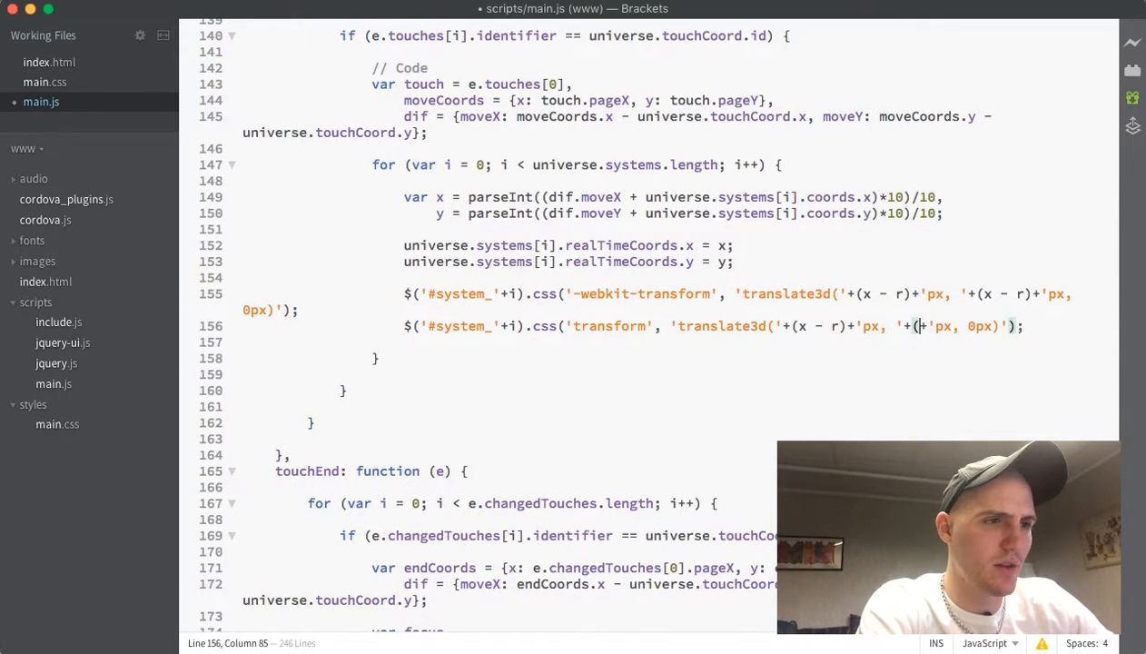
{"action": "type", "text": "x -"}
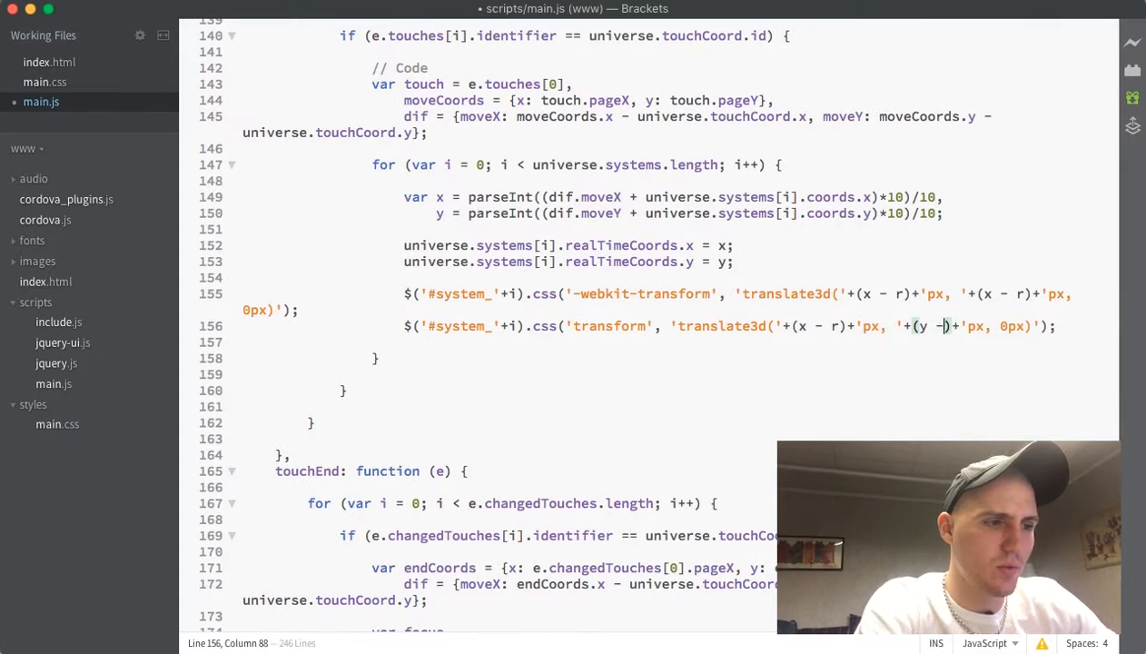
{"action": "type", "text": "r"}
{"action": "left_click", "coordinate": [679, 228]}
{"action": "type", "text": ";"}
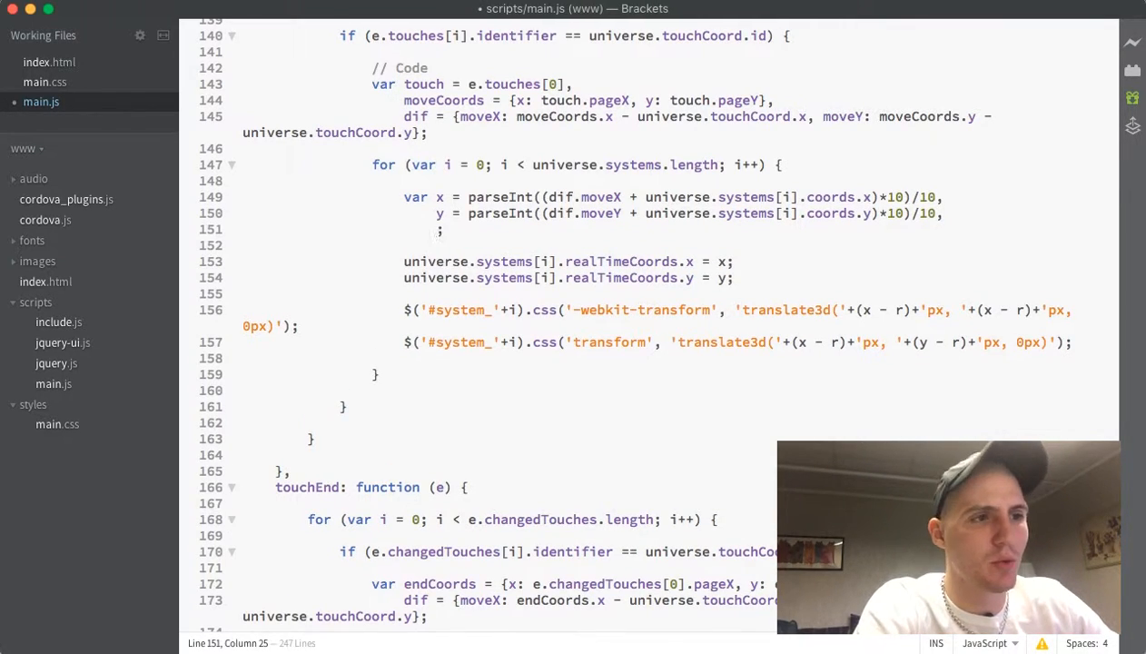
Step: Add r = universe.systems[i].radius to the var declaration alongside x and y
{"action": "type", "text": "r ="}
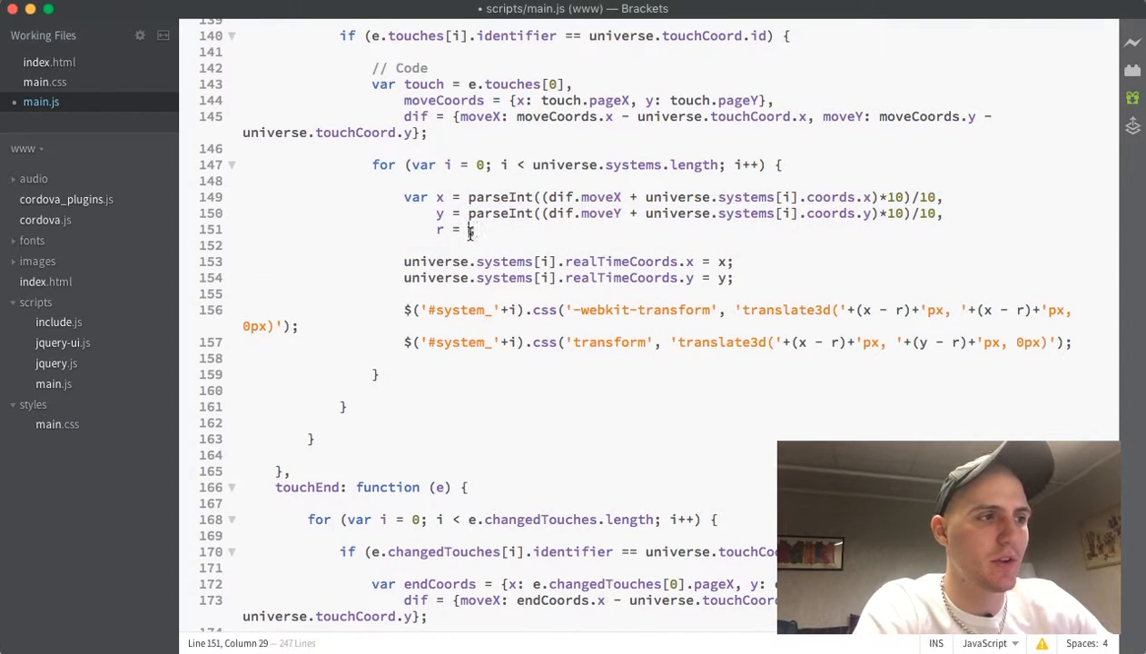
{"action": "type", "text": "universe.systems[];"}
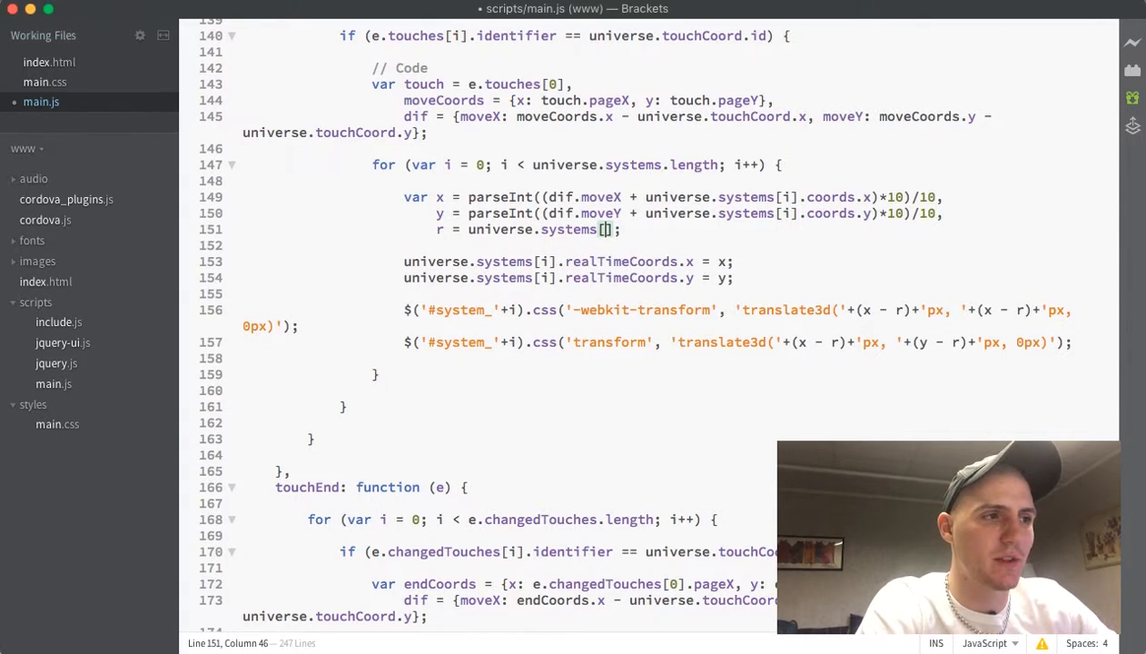
{"action": "type", "text": ".radius"}
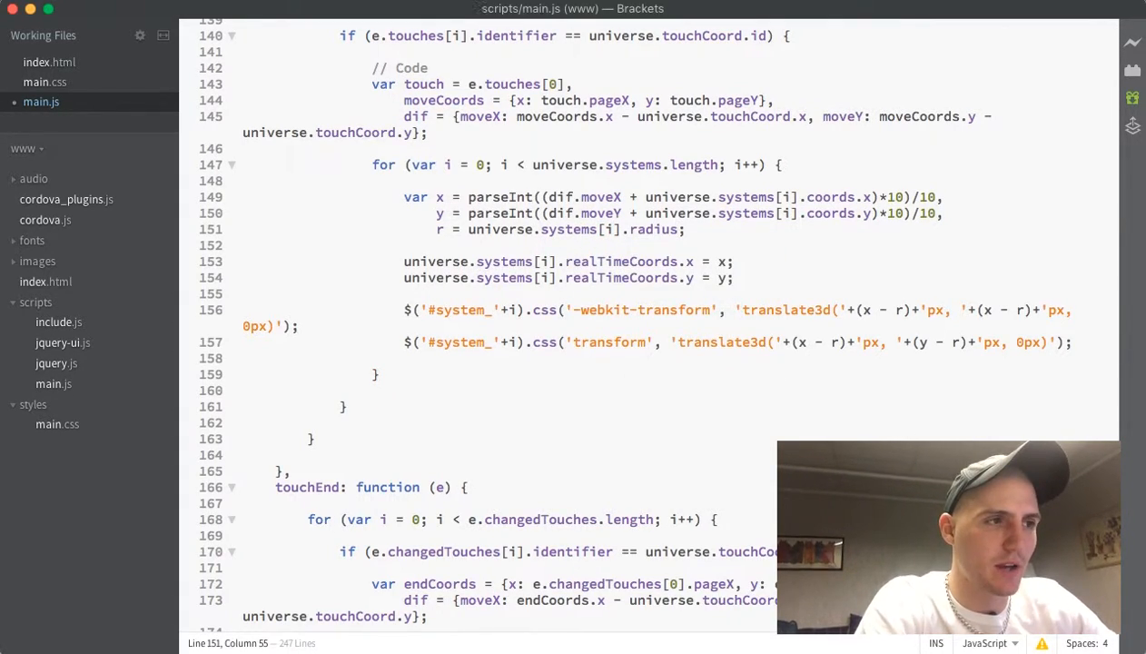